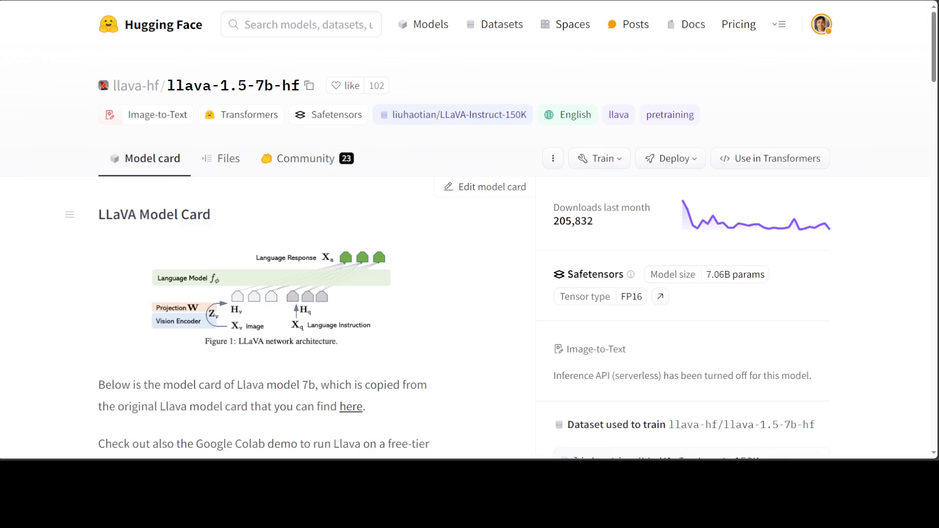
mouse_move(163, 19)
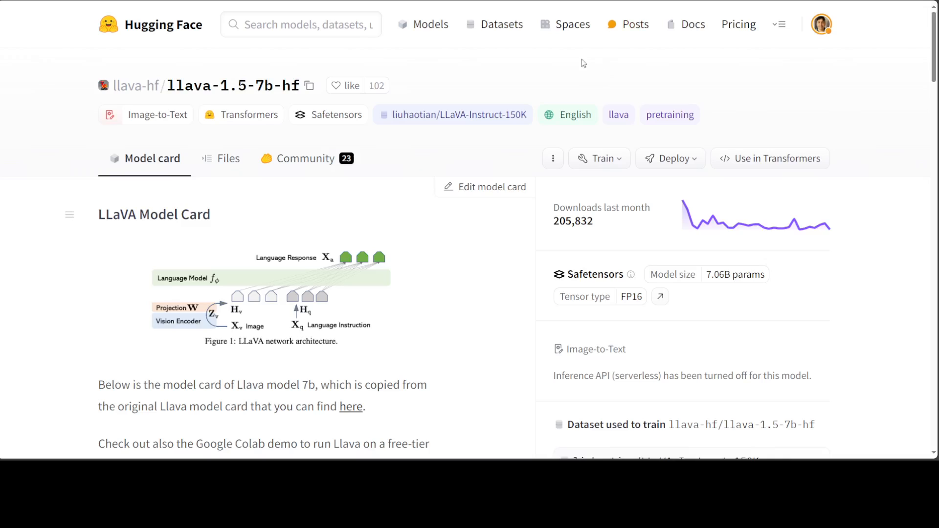
mouse_move(612, 50)
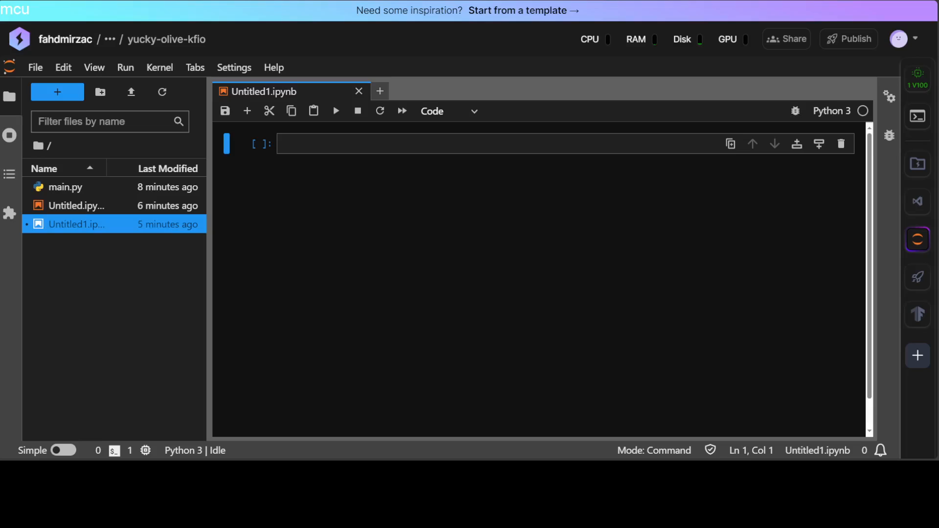
mouse_move(597, 200)
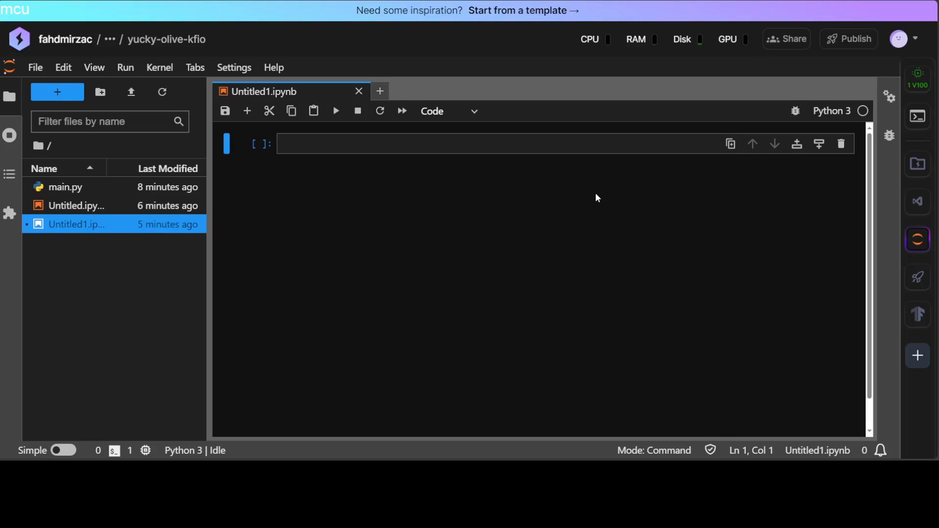
mouse_move(578, 202)
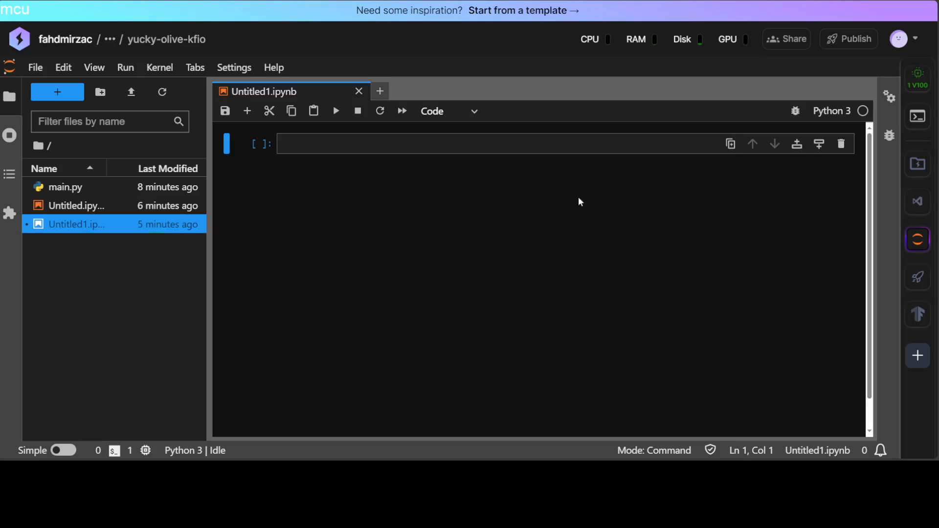
mouse_move(446, 250)
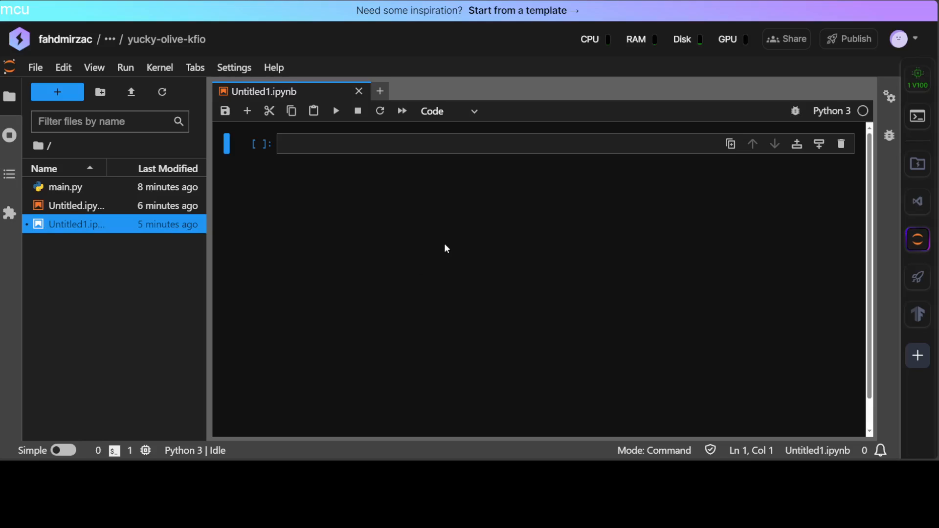
mouse_move(916, 78)
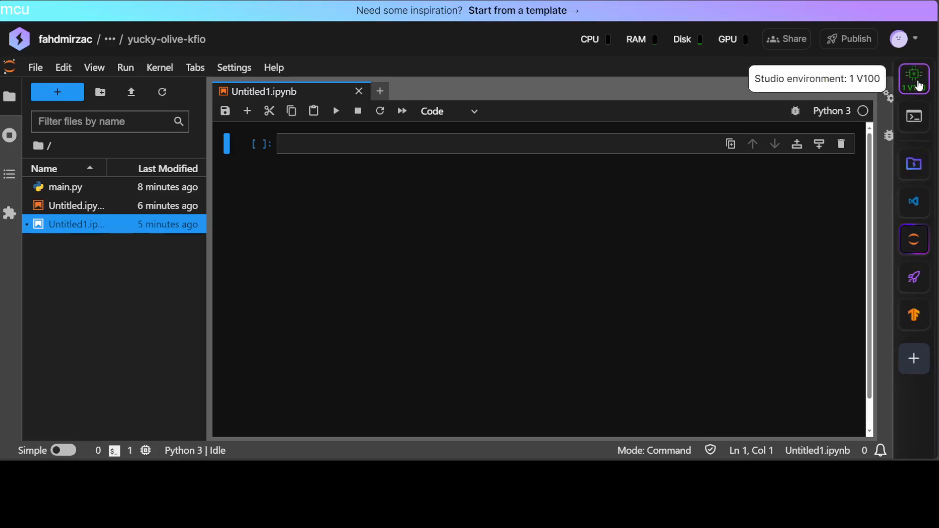
mouse_move(913, 239)
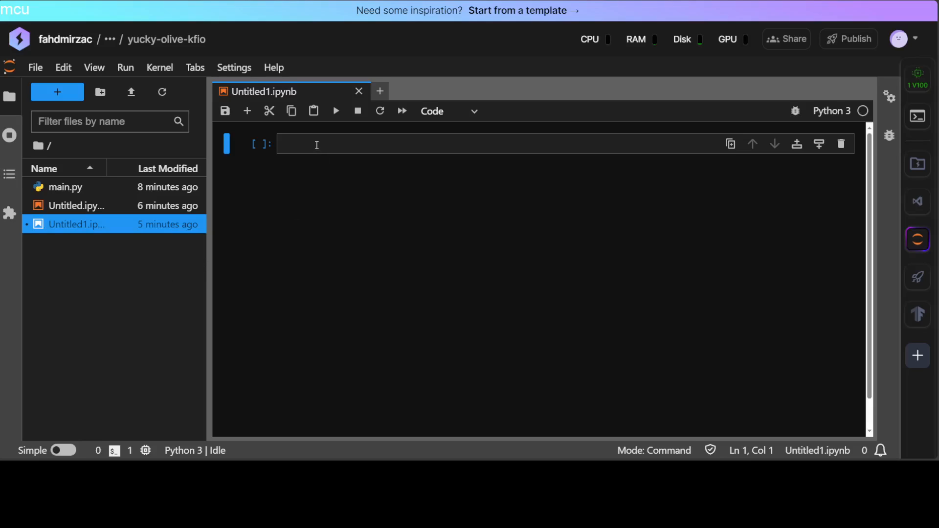
Write and run the first cell pip-installing transformers>=4.39.0, peft, bitsandbytes and trl.
click(420, 144)
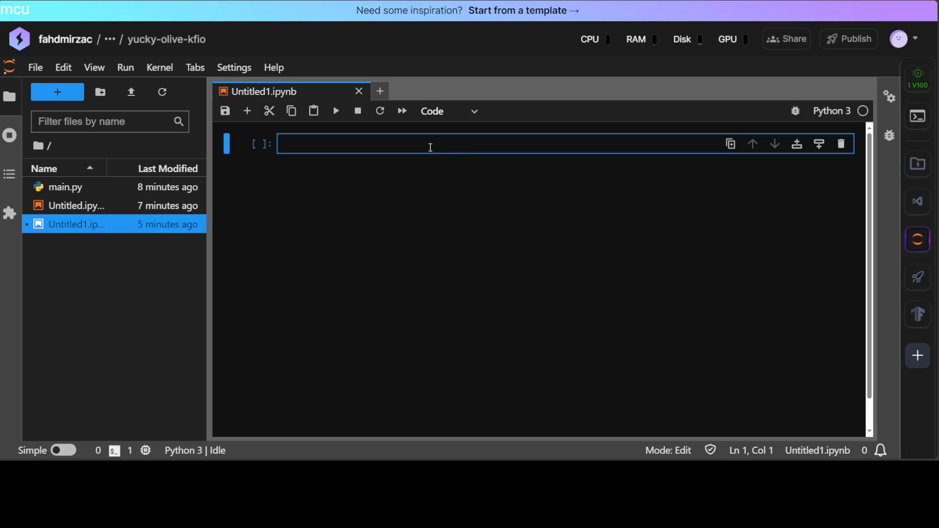
text(!pip install -U "transformers>=4.39.0")
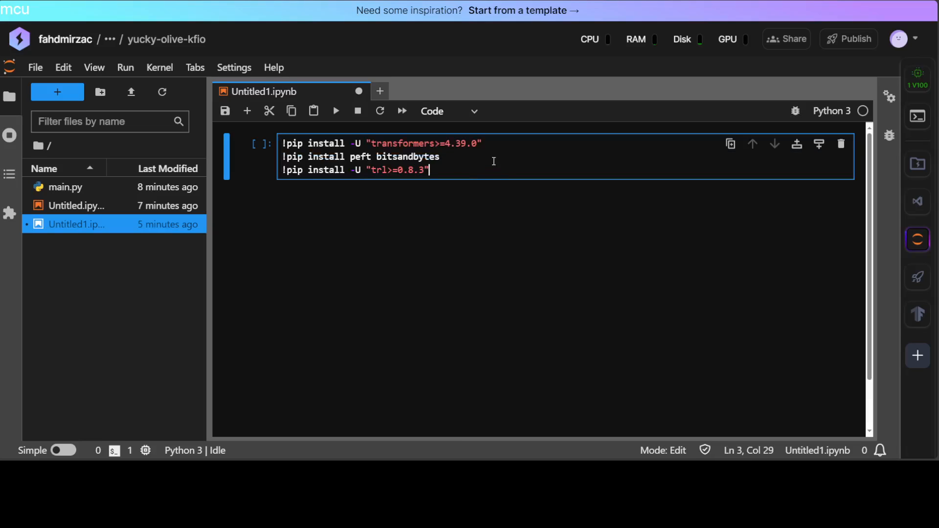
key(ctrl+s)
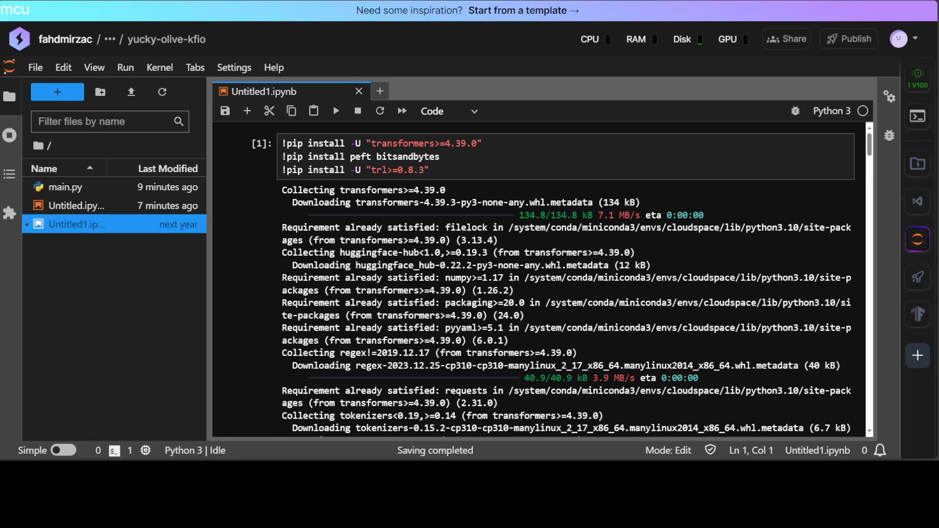
Run the import cell and set model_id = "llava-hf/llava-1.5-7b-hf".
scroll(down, 3)
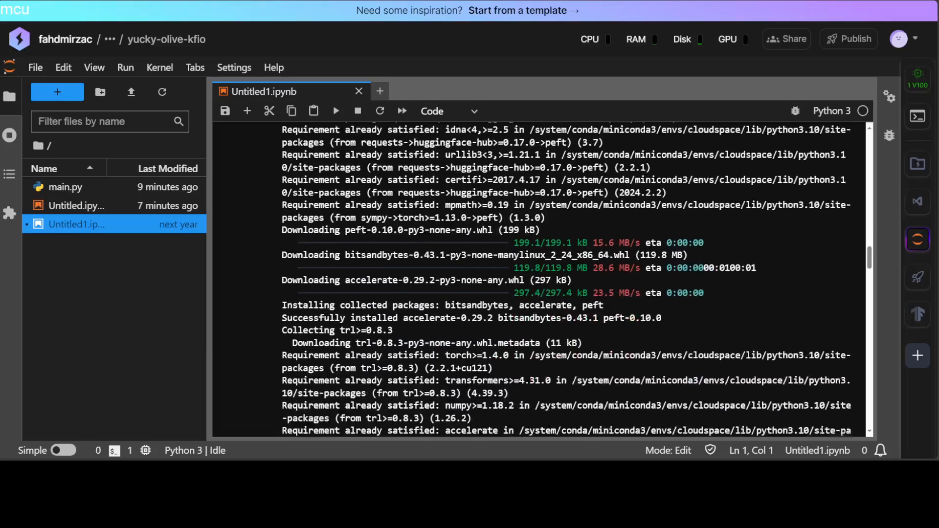
scroll(down, 3)
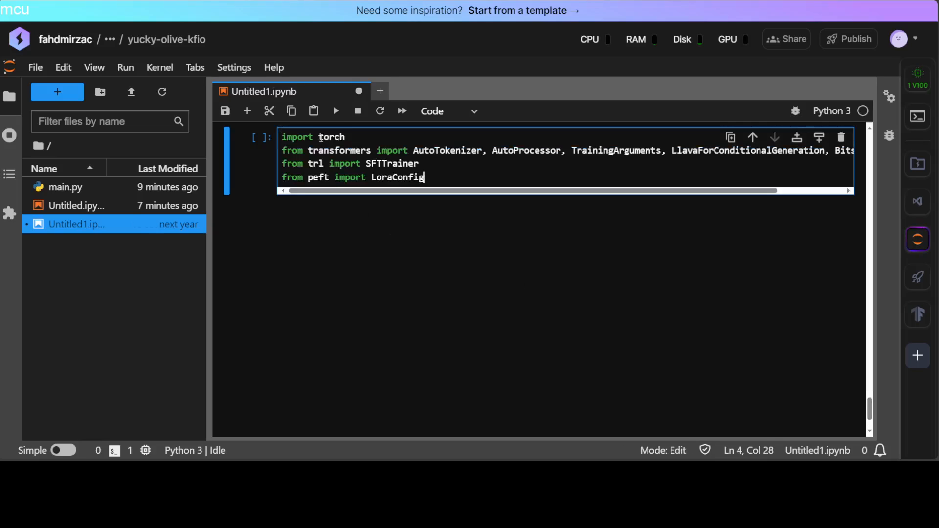
click(336, 110)
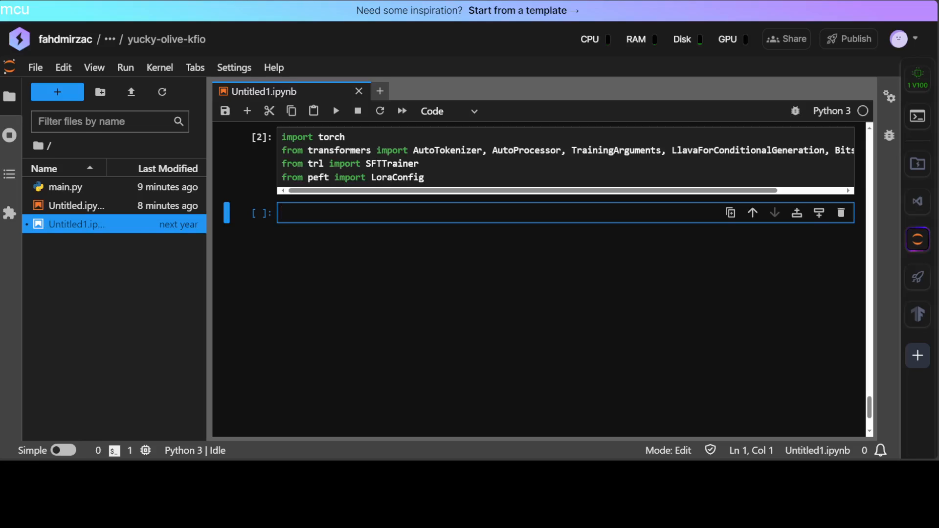
text(model_id = "llava-hf/llava-1.5-7b-hf")
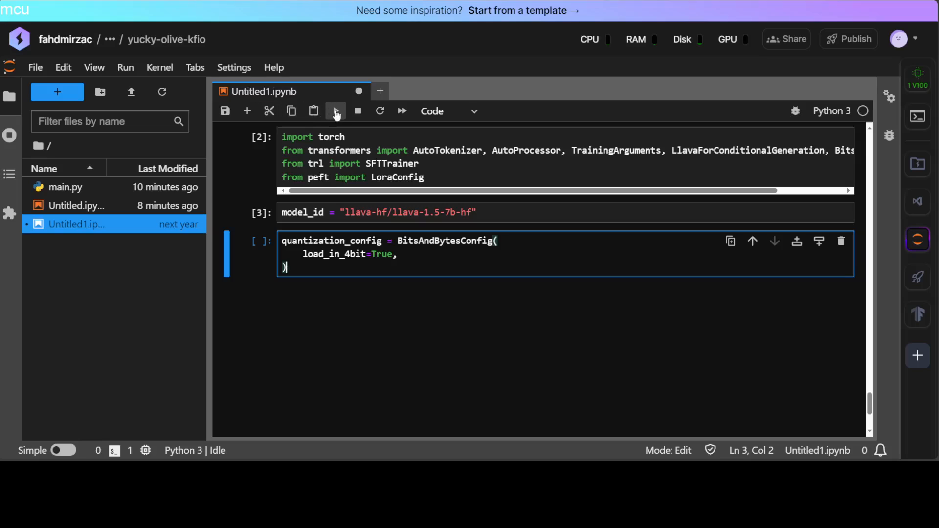
Run the 4-bit BitsAndBytesConfig cell and add the float16 LLaVA from_pretrained cell.
click(336, 110)
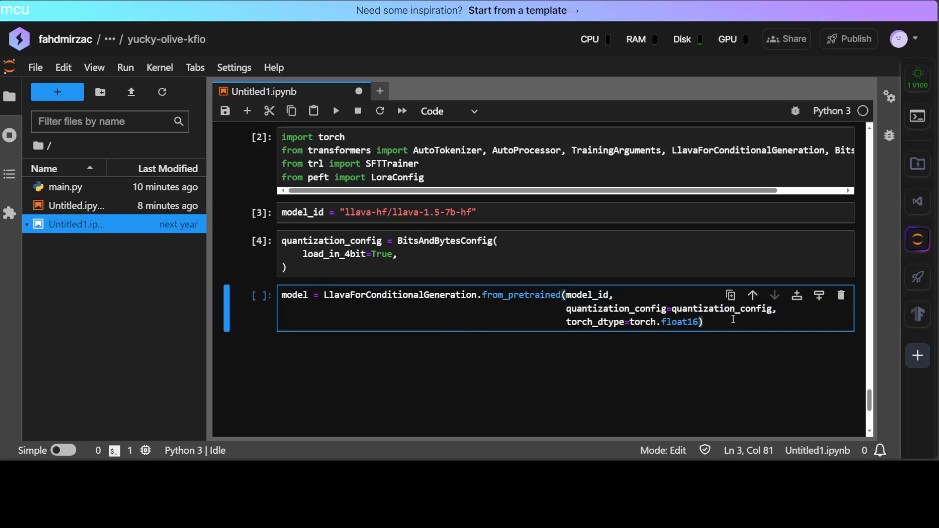
click(344, 137)
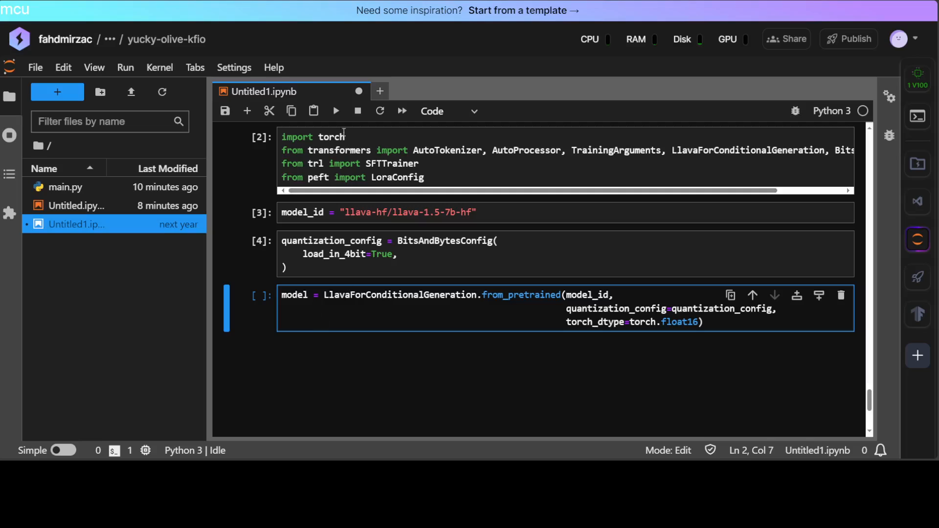
click(335, 110)
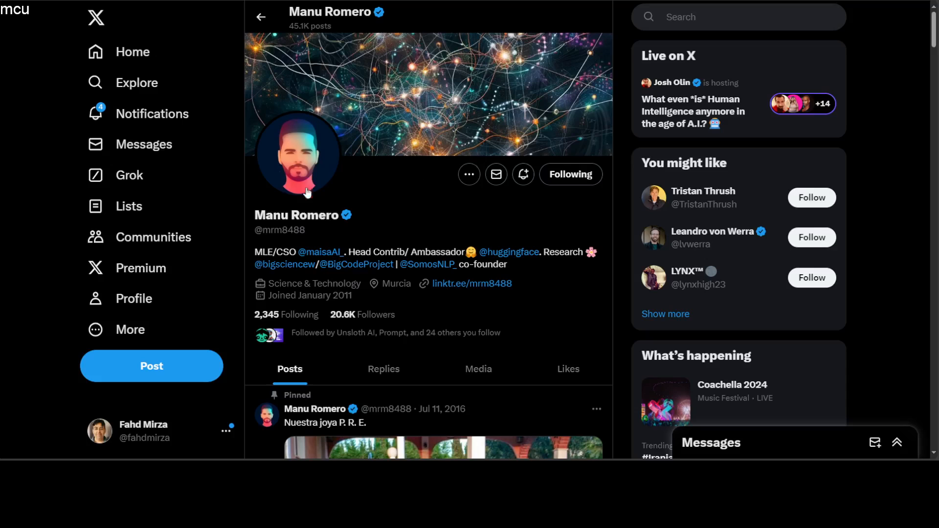
mouse_move(299, 229)
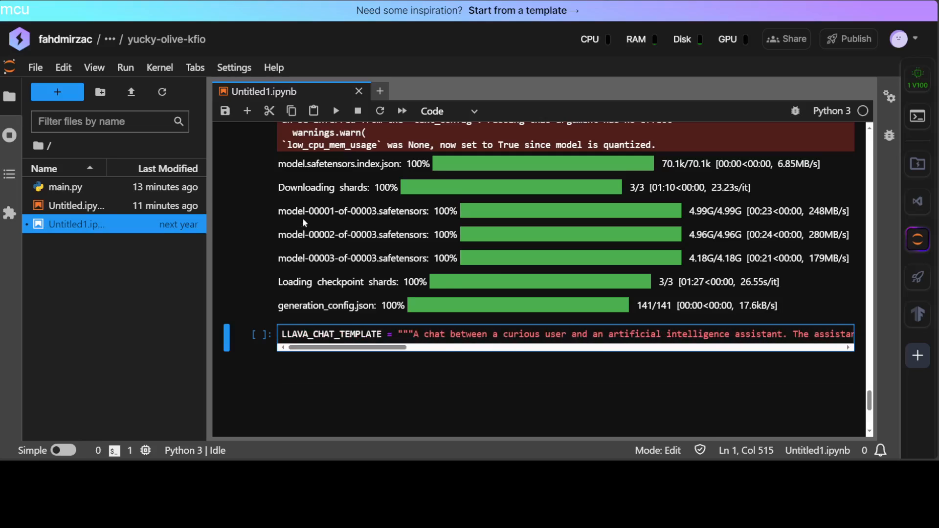
Run the LLAVA_CHAT_TEMPLATE cell once the model shards finish loading.
key(shift+enter)
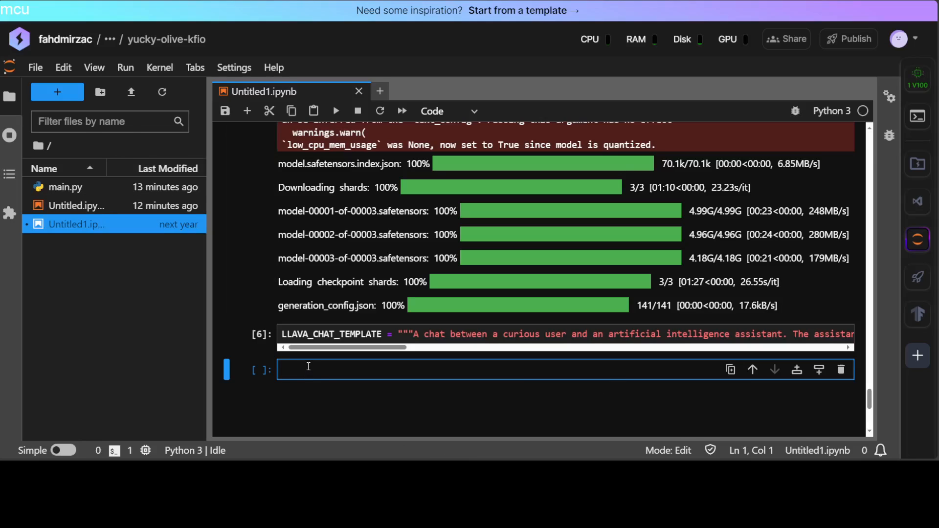
Load AutoTokenizer and AutoProcessor for model_id with the LLaVA chat template and run it.
text(tokenizer = AutoTokenizer.from_pretrained(model_id))
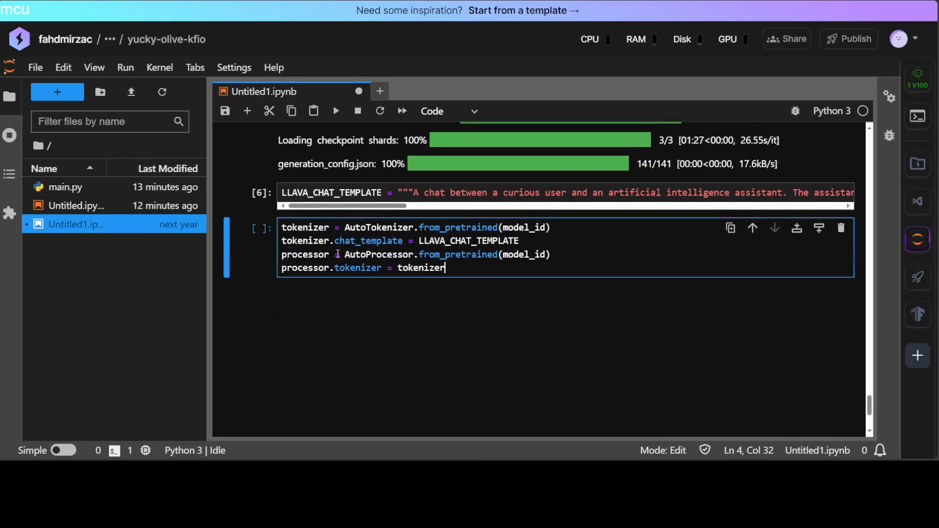
click(335, 112)
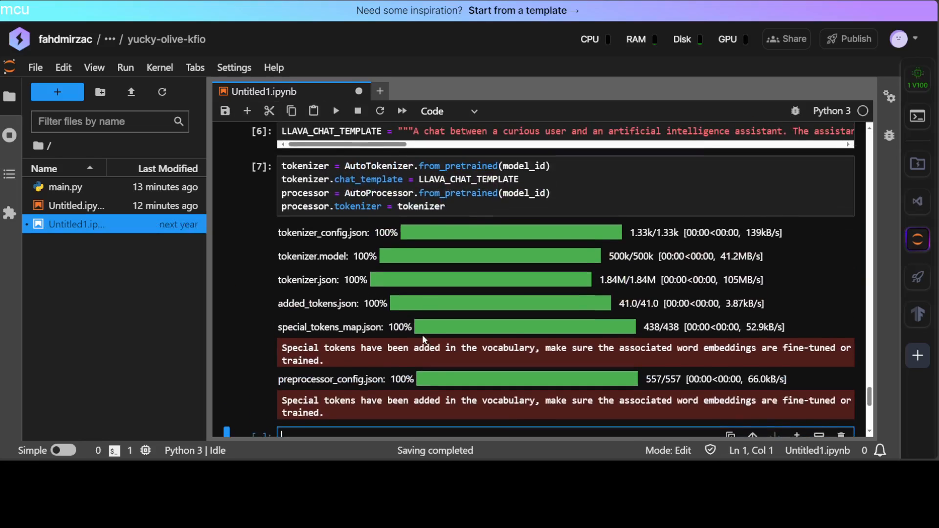
scroll(down, 3)
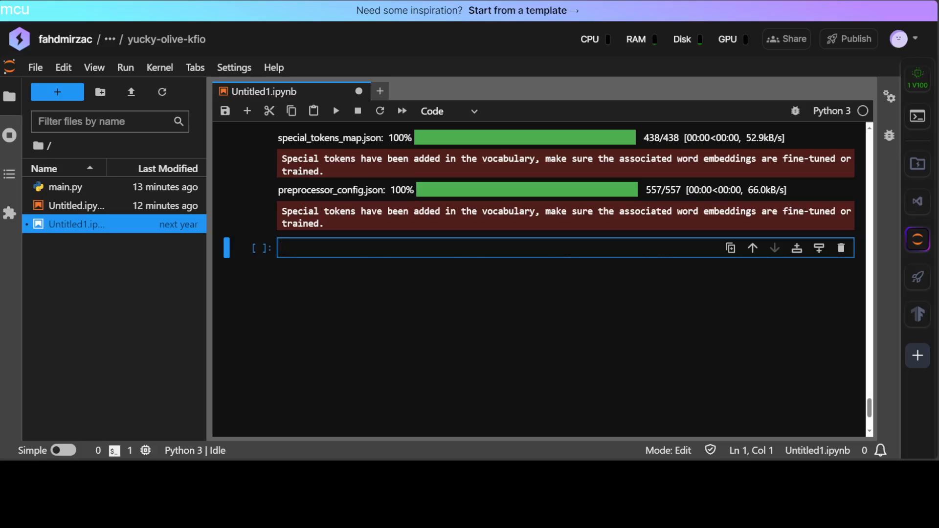
Enter the LLavaDataCollator class and data_collator = LLavaDataCollator(processor) in a new cell.
click(419, 248)
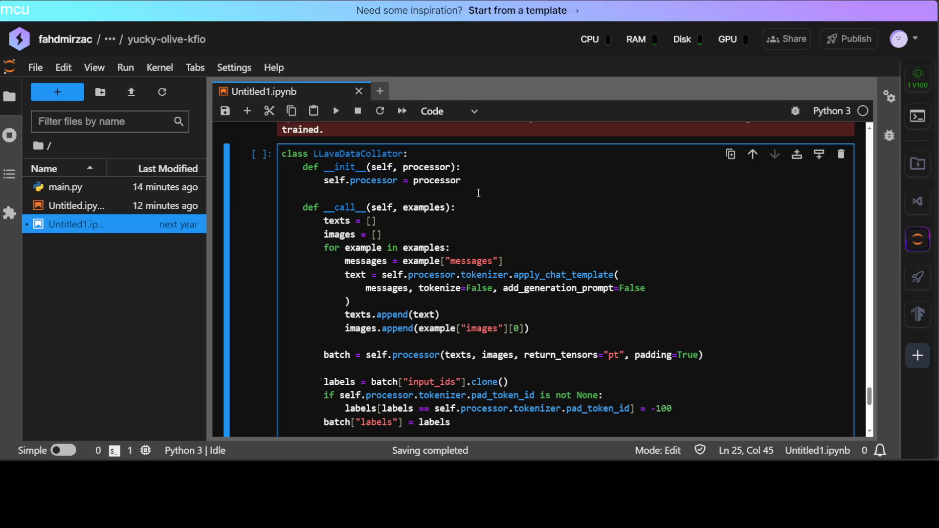
mouse_move(564, 236)
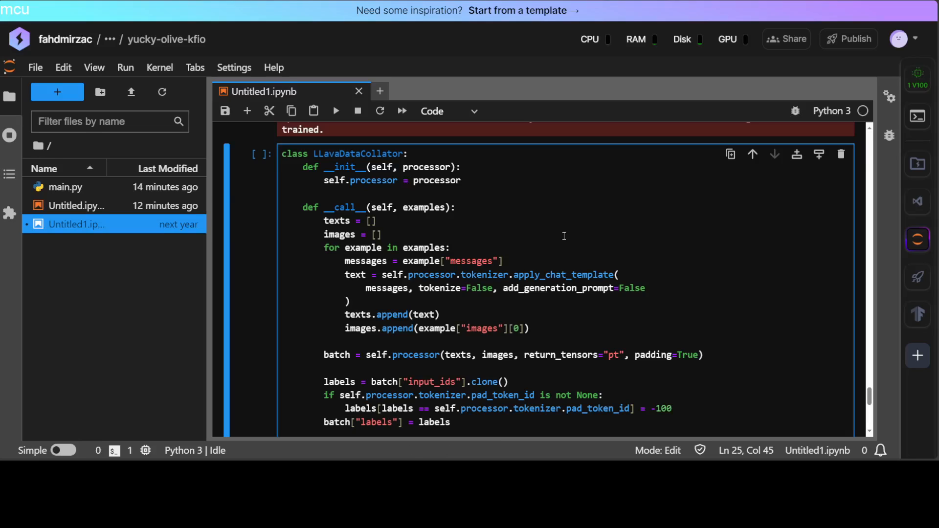
scroll(down, 3)
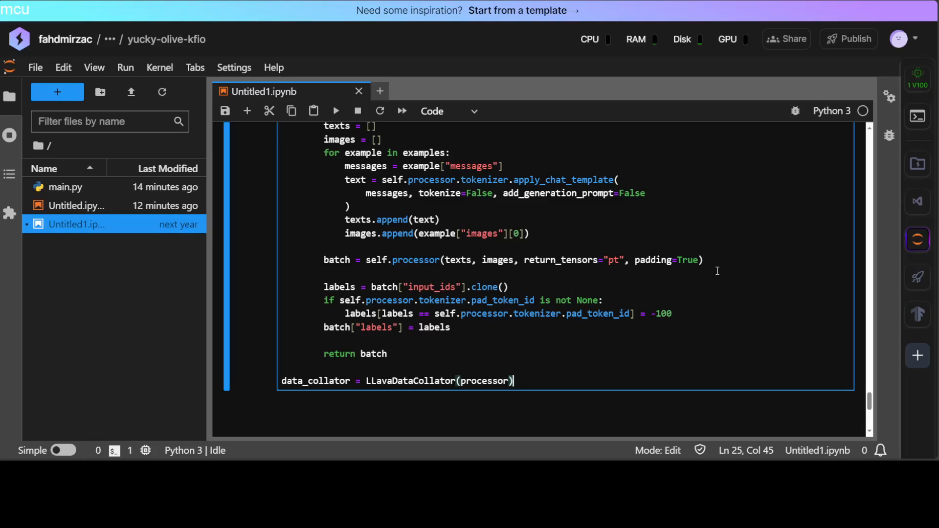
mouse_move(529, 273)
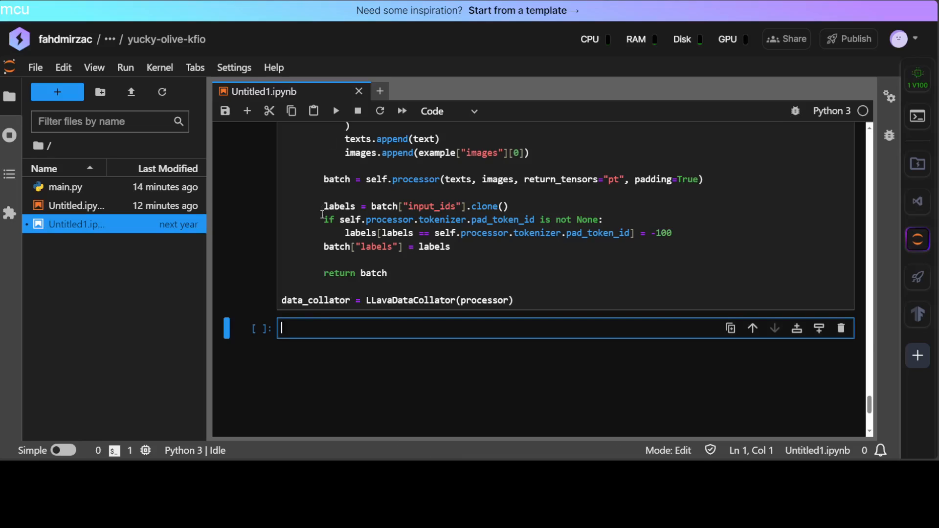
Load the dataset splits with load_dataset, then write train_dataset[0] to inspect the first example.
text(from datasets import load_dataset)
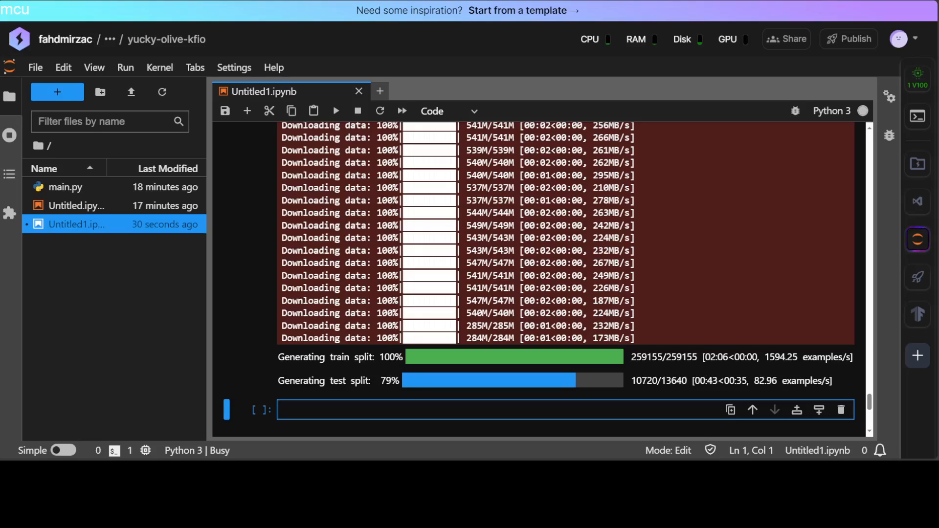
text(train_dataset[0])
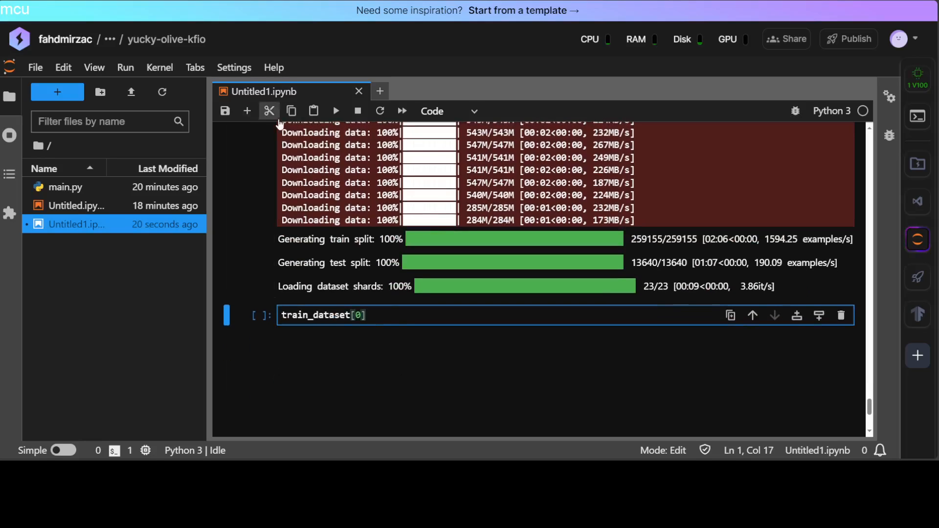
Print train_dataset[0], showing the fitness-book chat and image, and start the next cell.
click(334, 111)
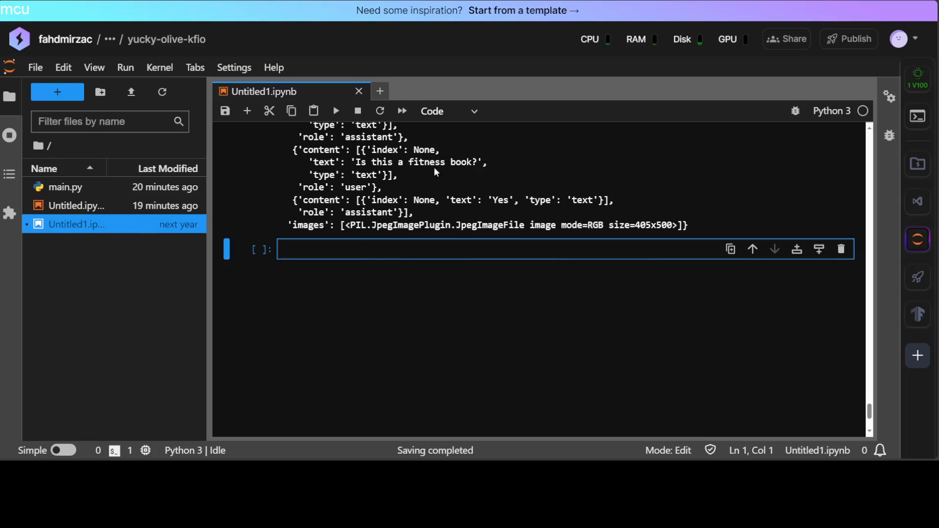
click(333, 250)
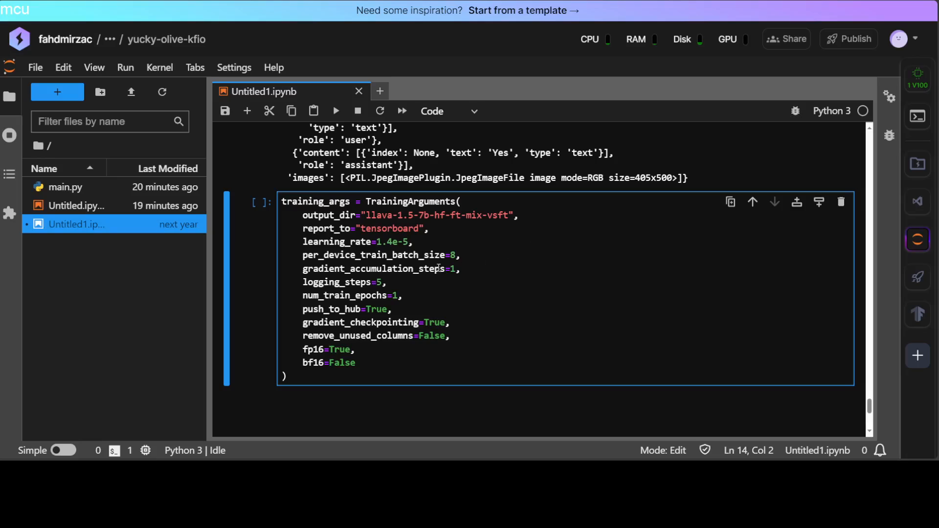
mouse_move(515, 228)
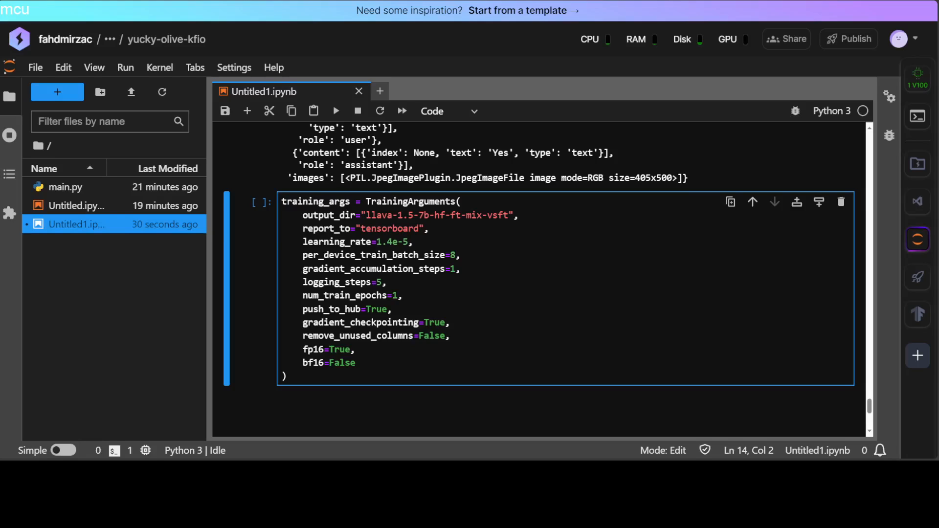
Run TrainingArguments with lr 1.4e-5, batch size 8, one epoch, fp16 and push_to_hub.
scroll(down, 3)
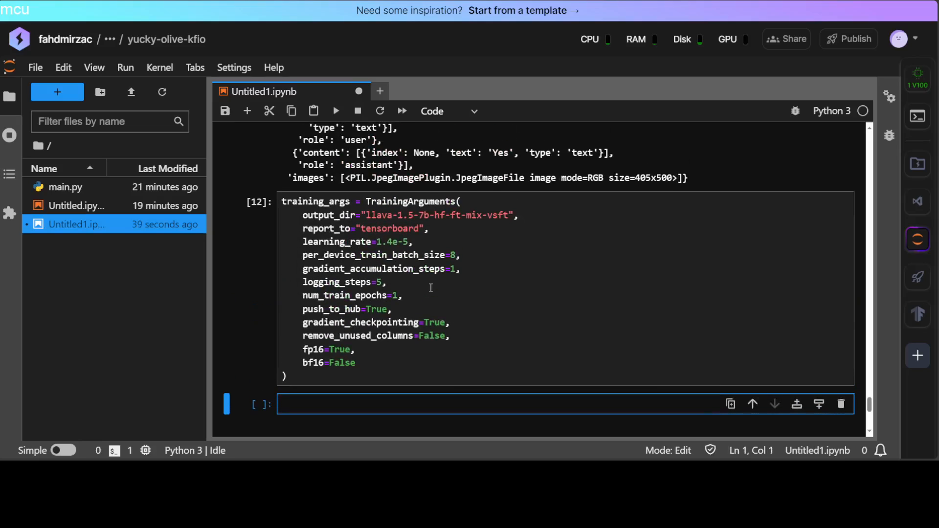
scroll(down, 3)
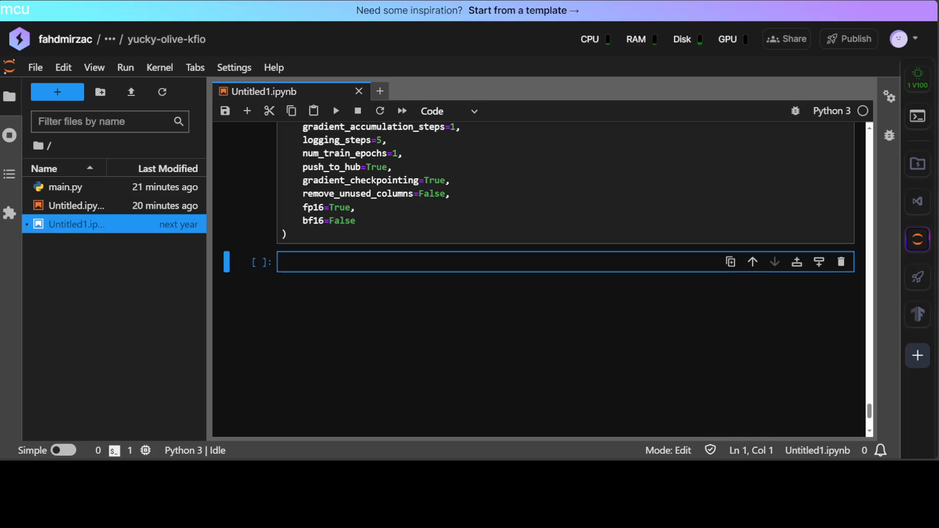
mouse_move(68, 295)
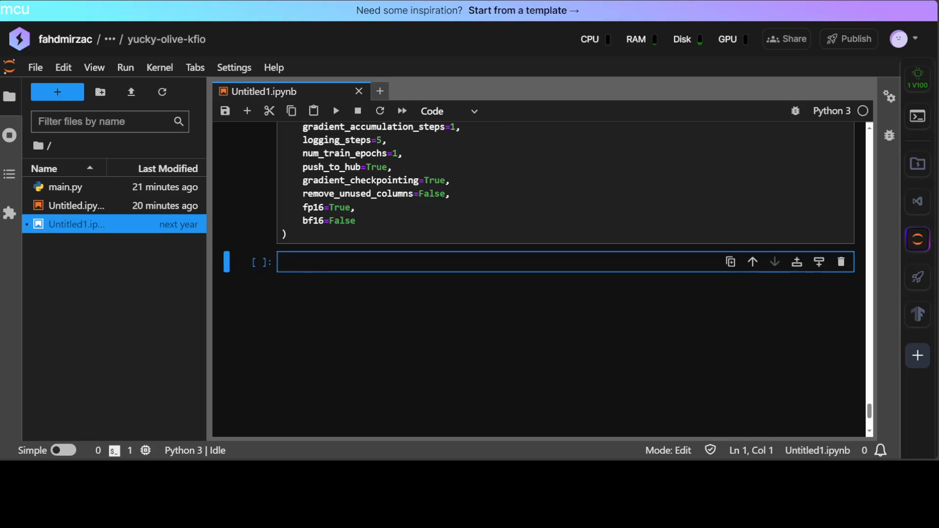
Define lora_config = LoraConfig(r=64, lora_alpha=16, target_modules="all-linear") and run it.
text(lora_config = LoraConfig()
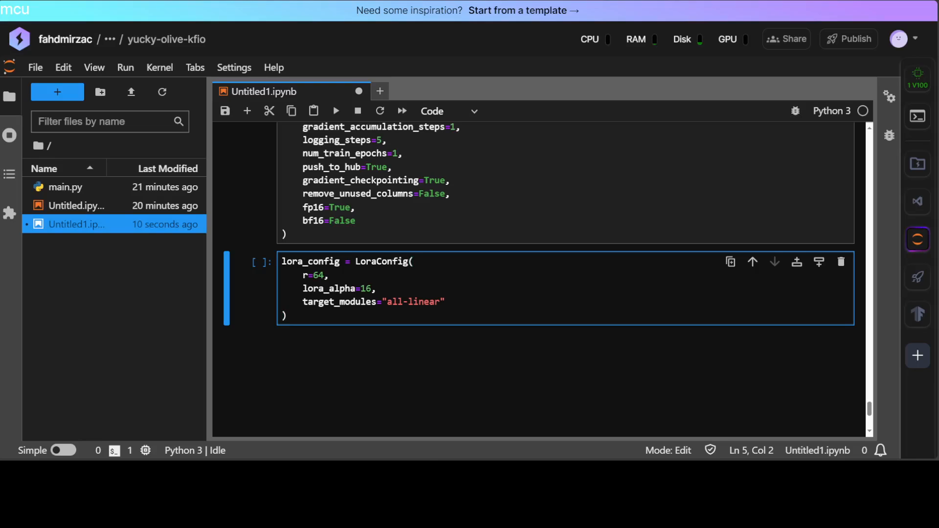
key(ctrl+s)
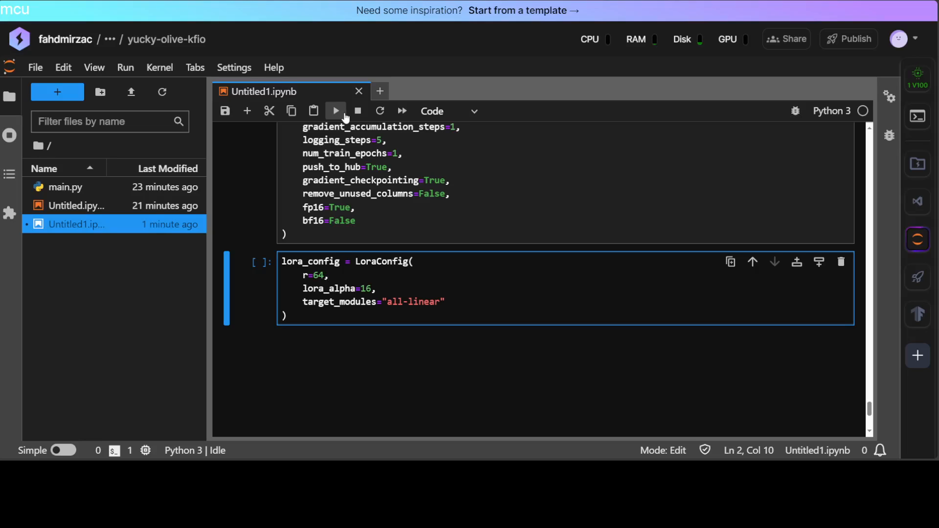
click(328, 275)
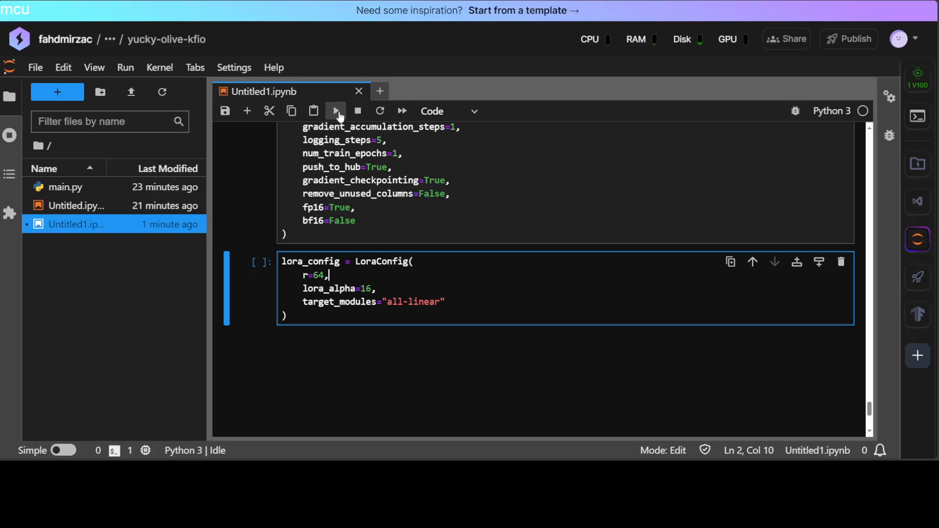
click(335, 110)
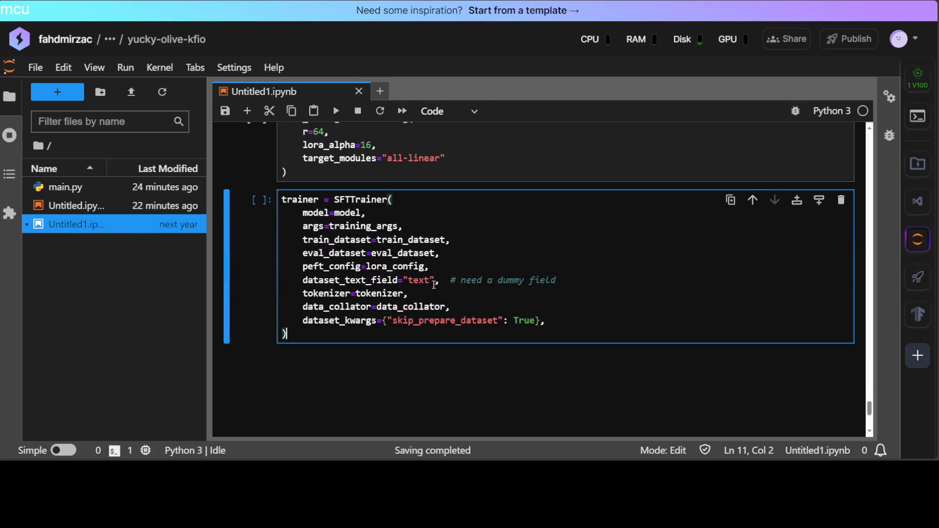
Run the SFTTrainer setup cell and scroll through the Hugging Face 401 error traceback.
key(shift+enter)
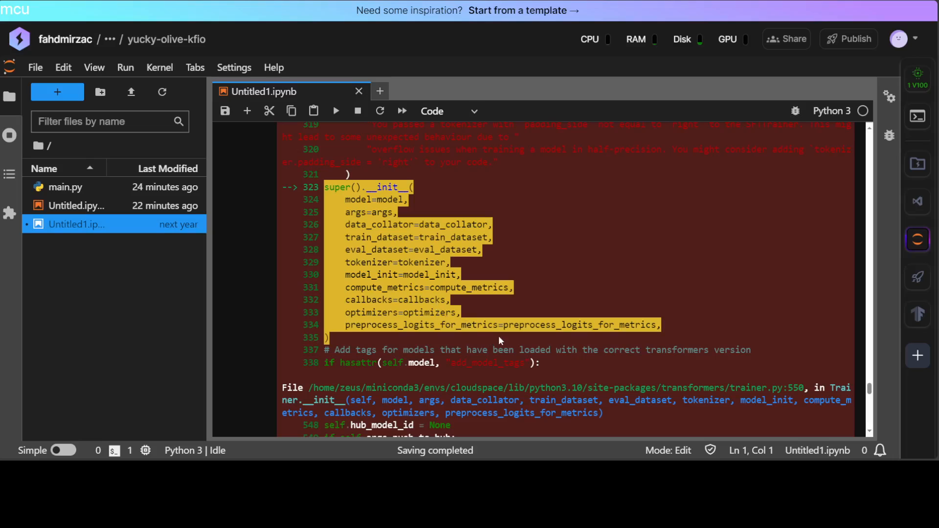
scroll(down, 3)
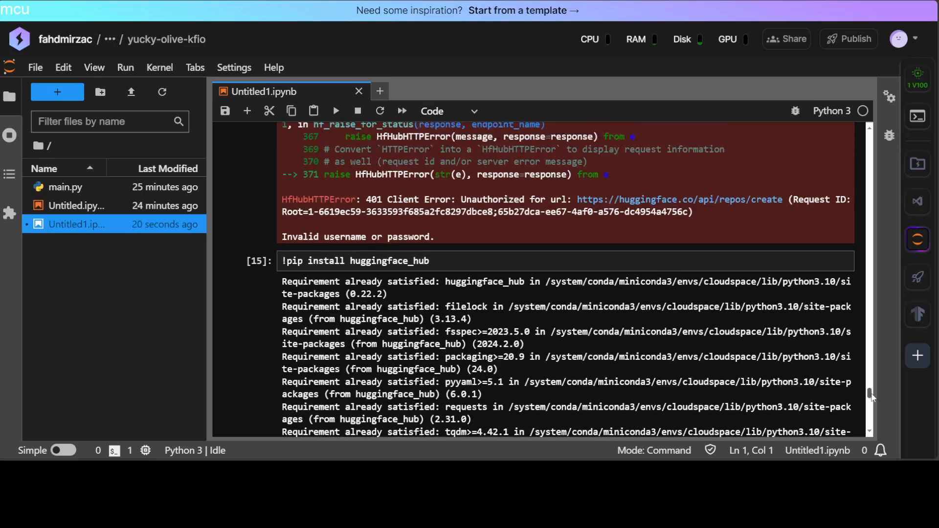
Install huggingface_hub and run notebook_login() so the token prompt appears.
click(309, 276)
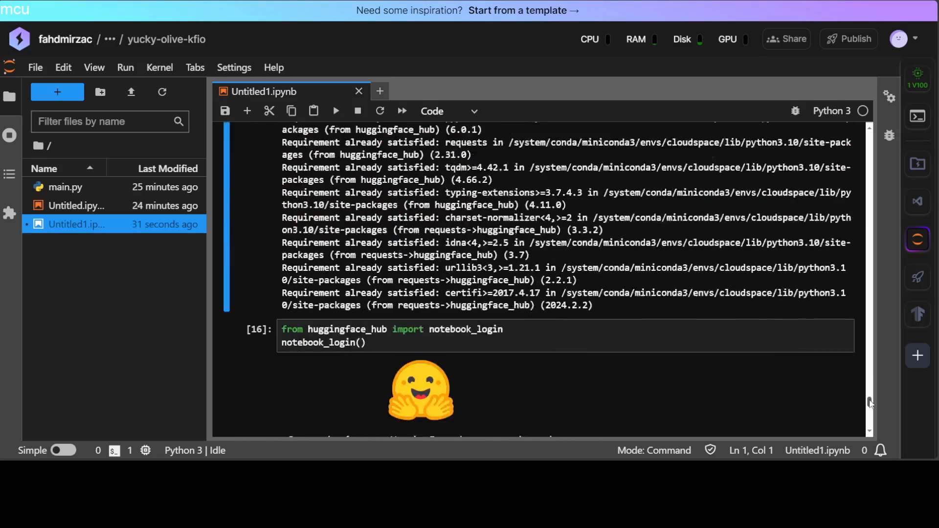
scroll(down, 3)
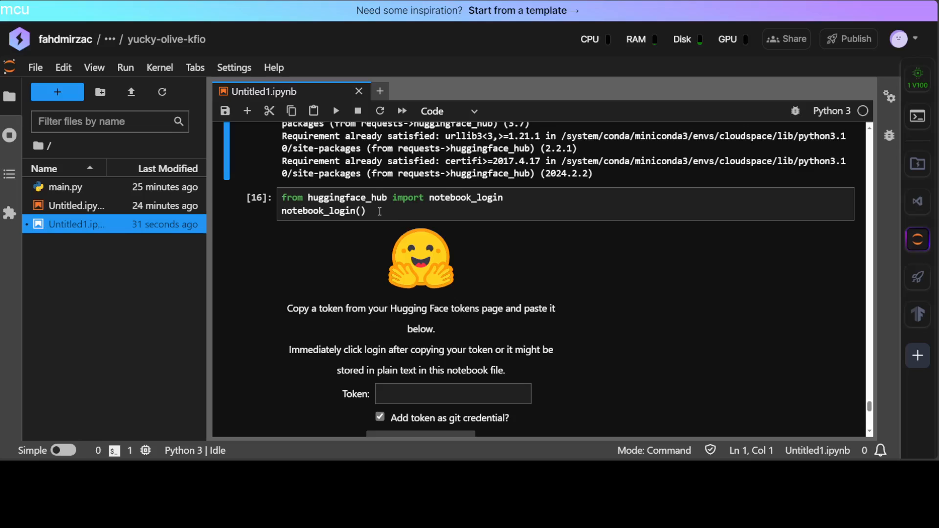
click(324, 212)
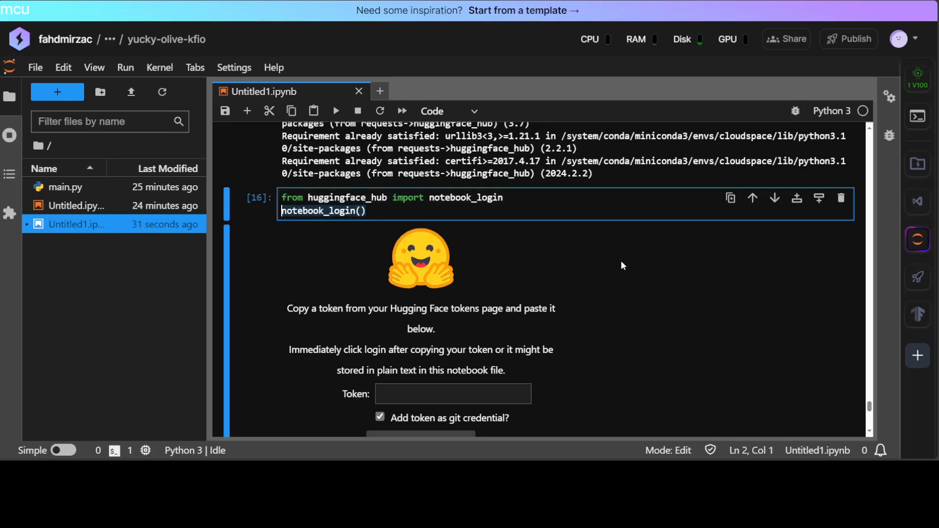
scroll(down, 3)
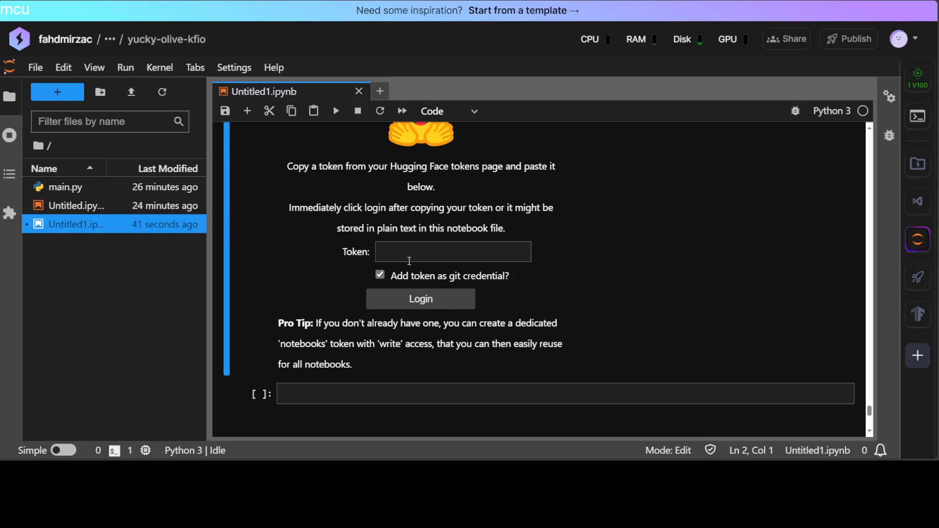
mouse_move(407, 257)
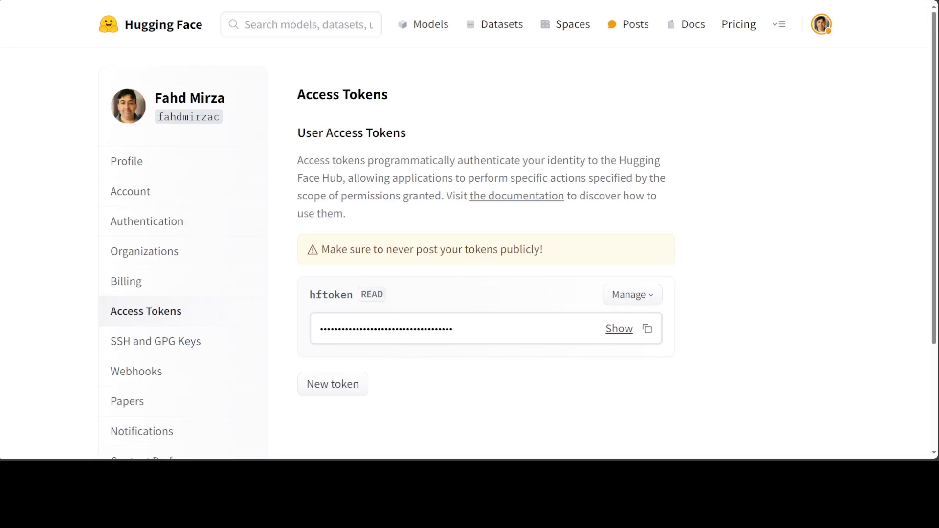
Generate a new write access token named llavafinetune on Hugging Face.
scroll(down, 3)
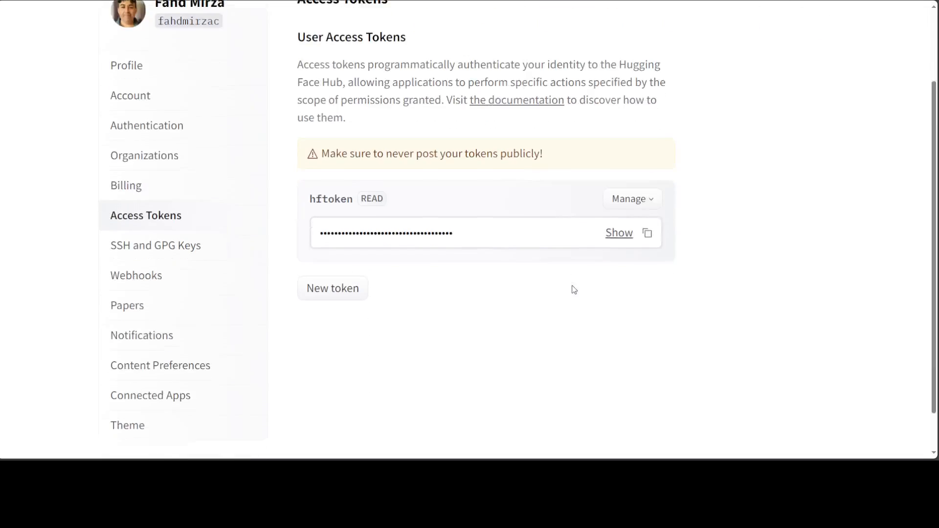
scroll(down, 3)
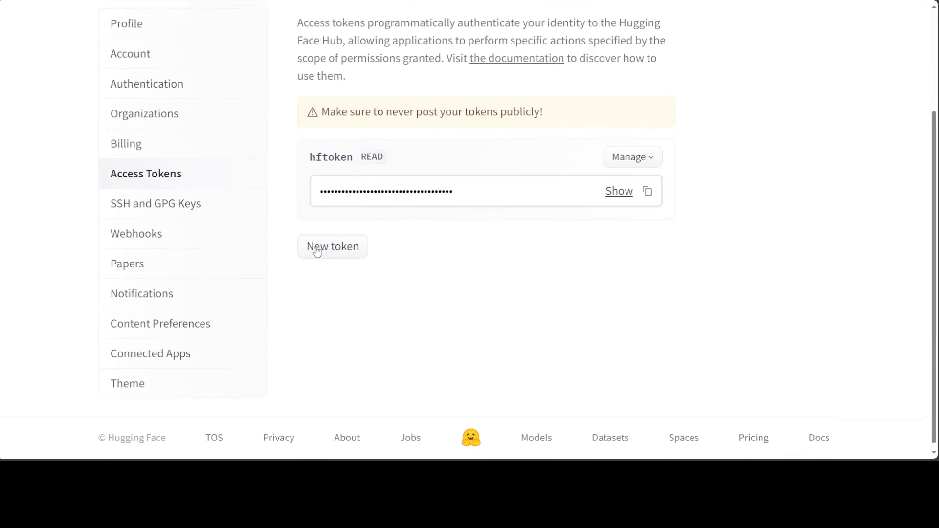
click(333, 246)
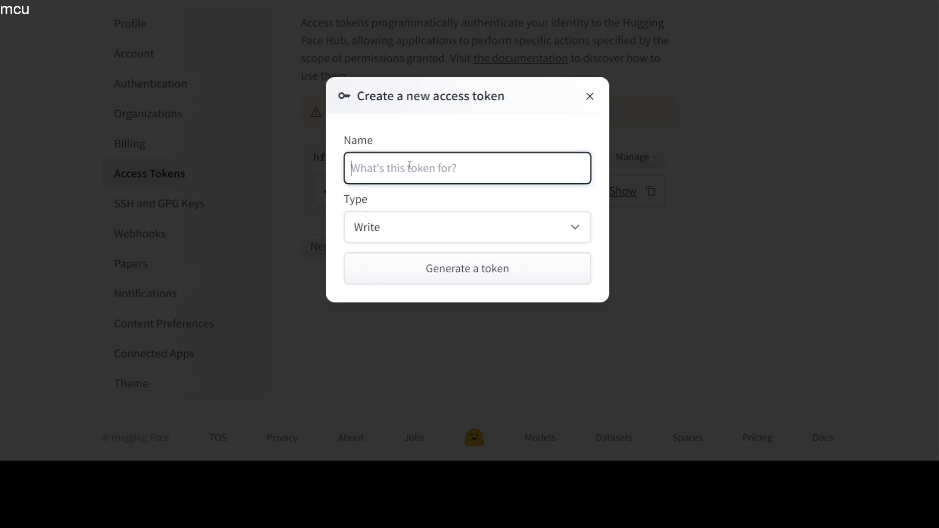
text(llava)
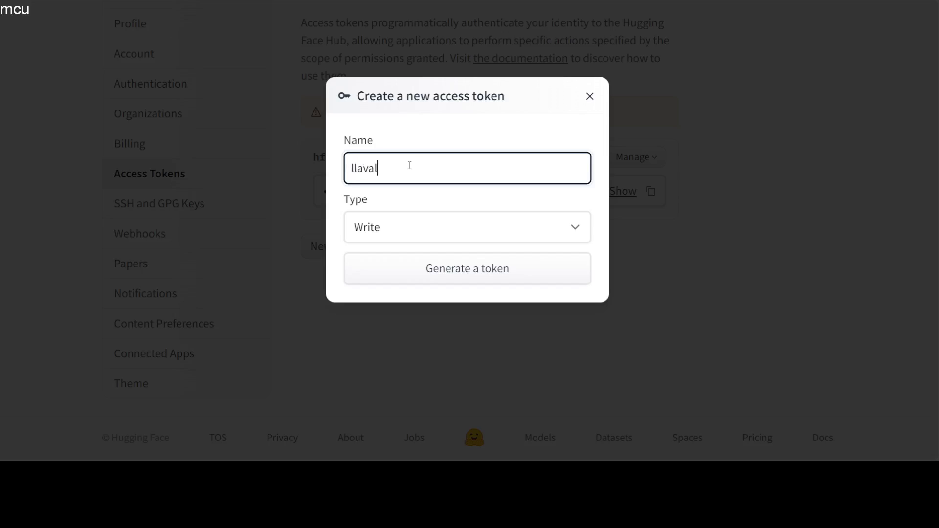
key(Backspace)
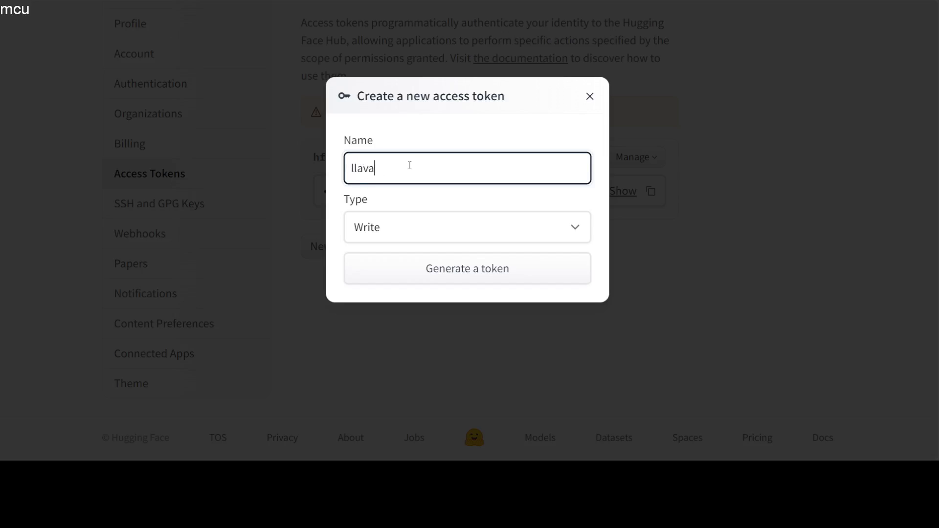
text(finetune)
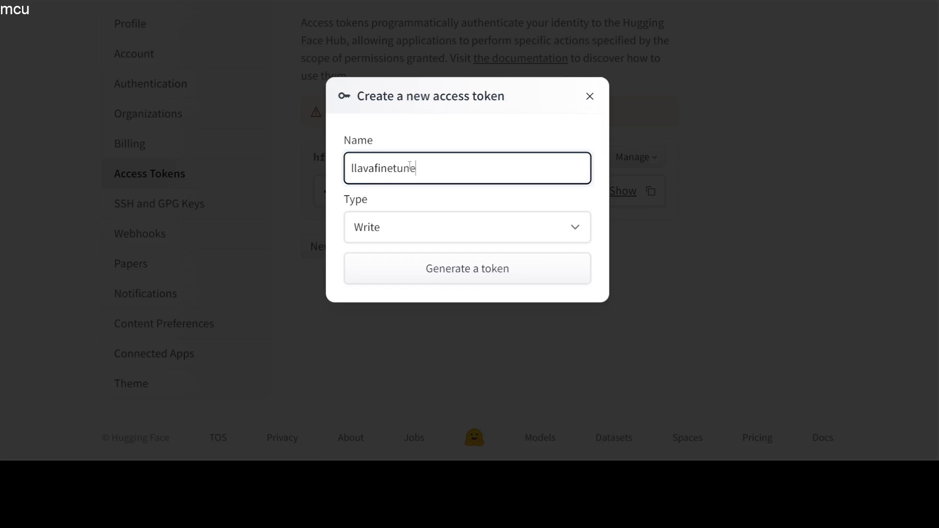
click(468, 268)
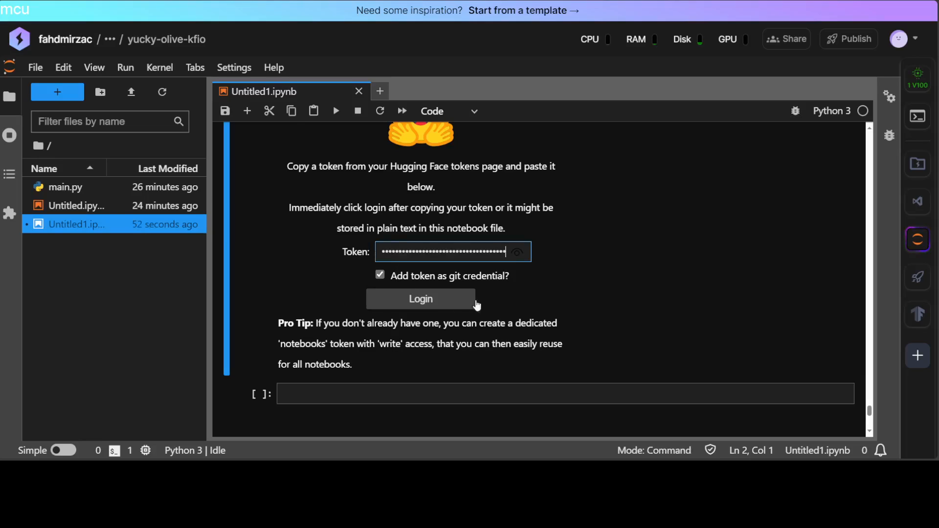
Log in with the token and begin re-entering trainer = SFTTrainer( in a new cell.
click(420, 300)
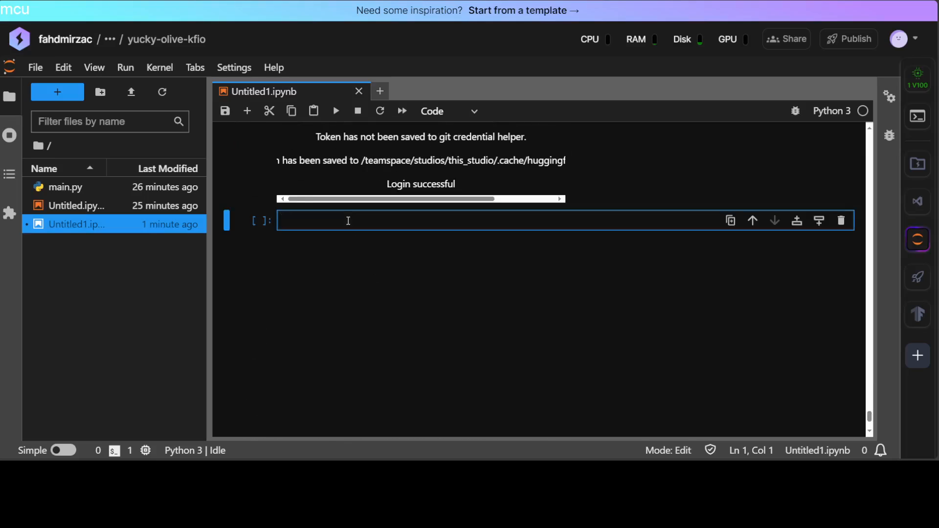
text(trainer = SFTTrainer()
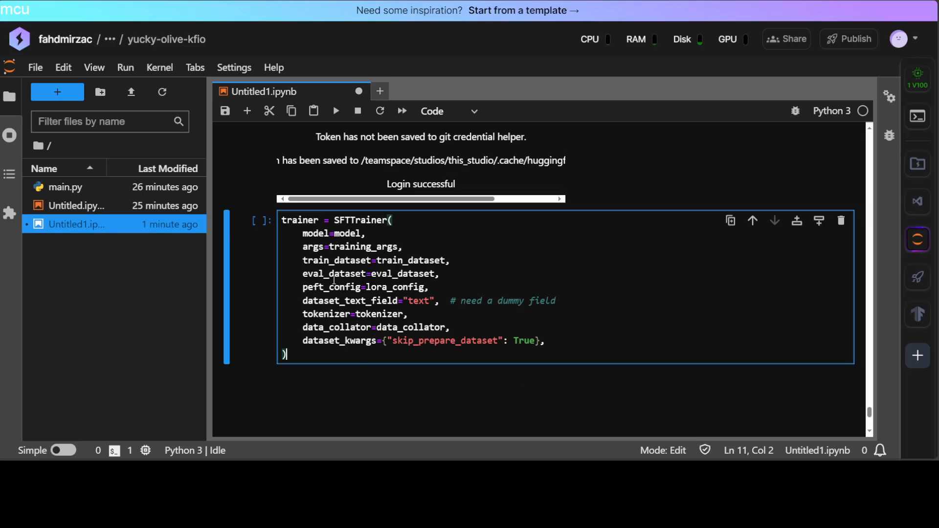
Run the completed SFTTrainer cell, which now builds the trainer with only deprecation warnings.
key(shift+enter)
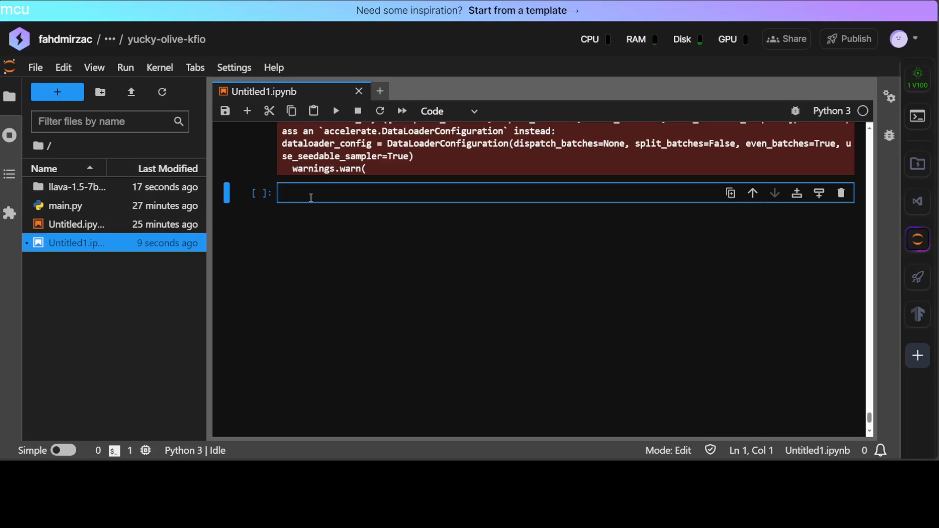
Run trainer.train() and %load_ext tensorboard; training fails with CUDA out-of-memory on the V100.
text(trainer.train())
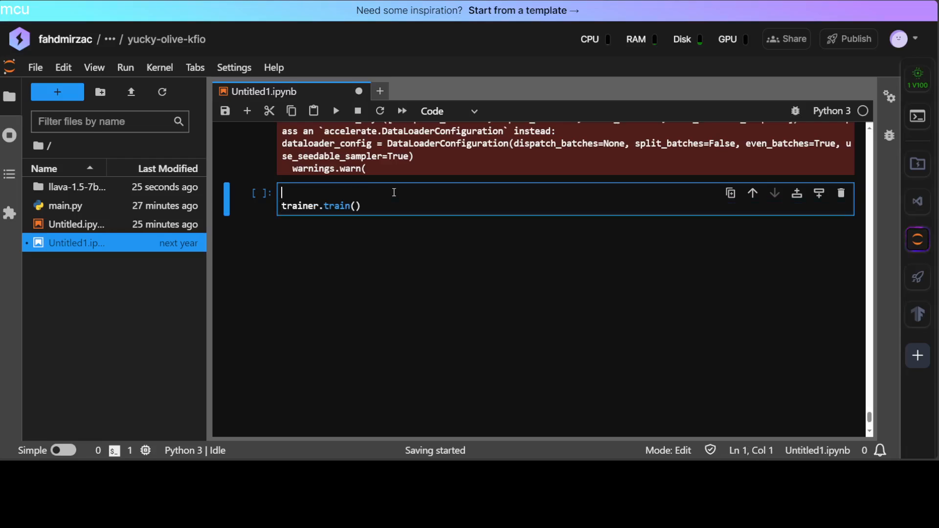
text(%load_ext tensorboard)
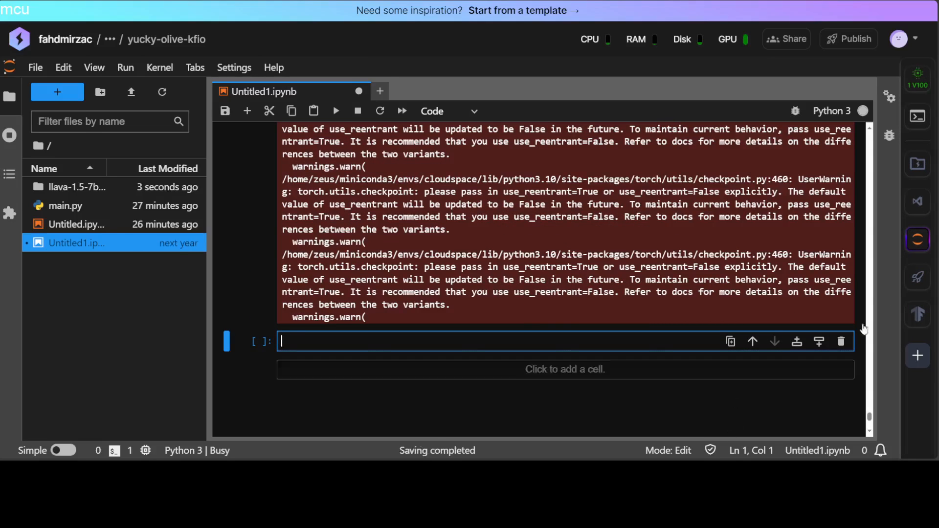
scroll(down, 3)
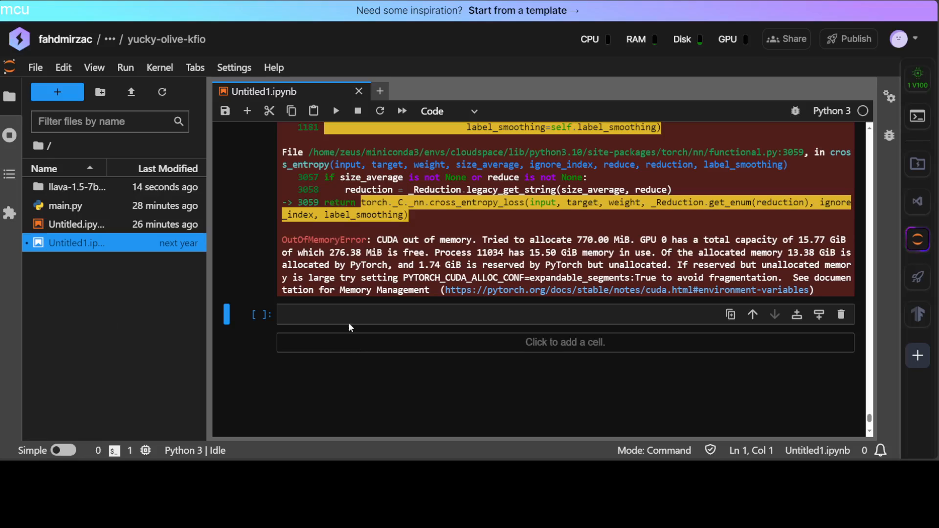
text(trainer.train())
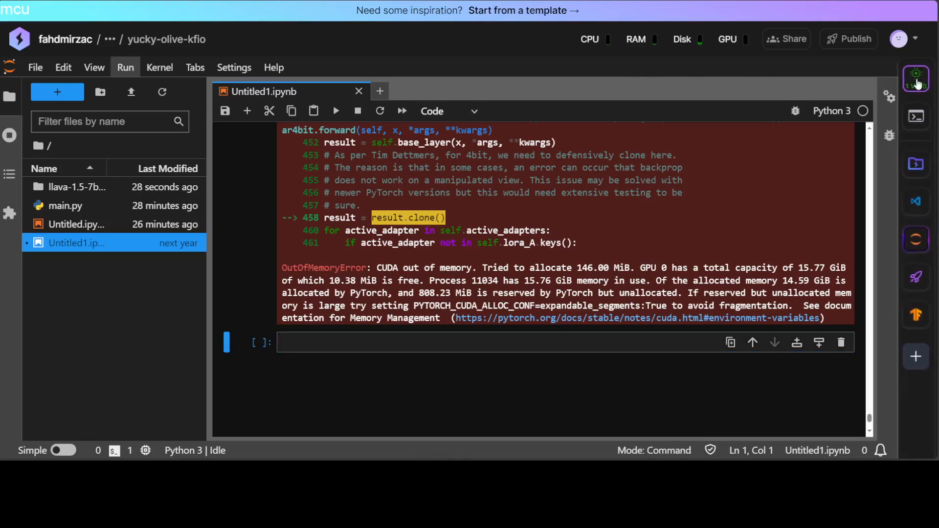
Switch the studio machine from the V100 to a single L4 GPU and confirm.
click(916, 79)
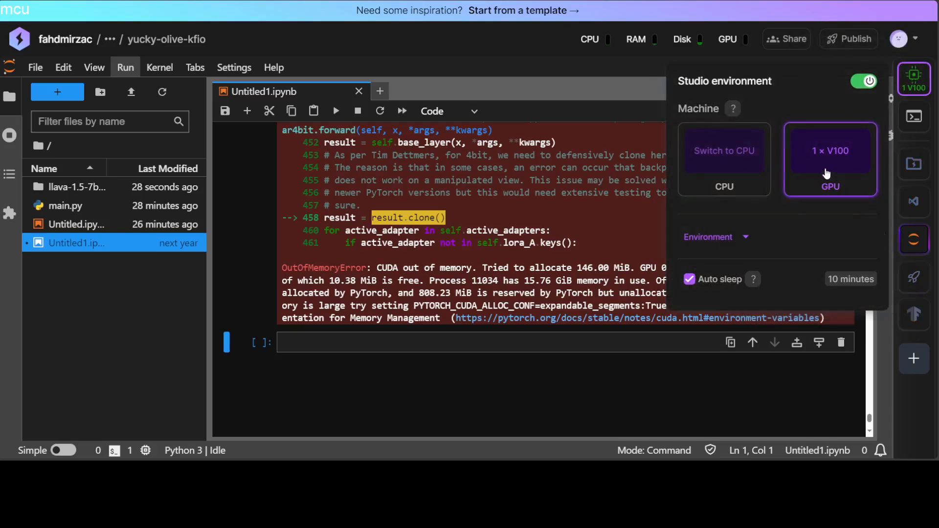
click(830, 151)
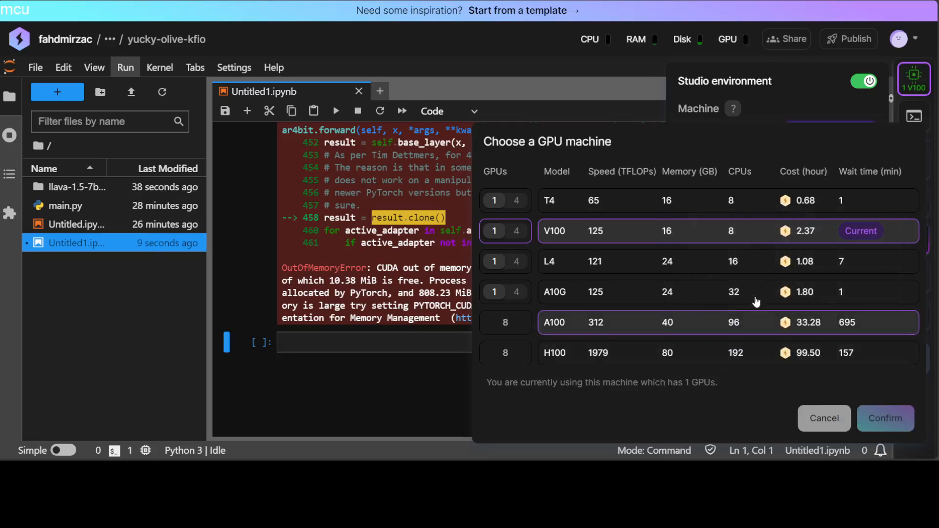
mouse_move(667, 231)
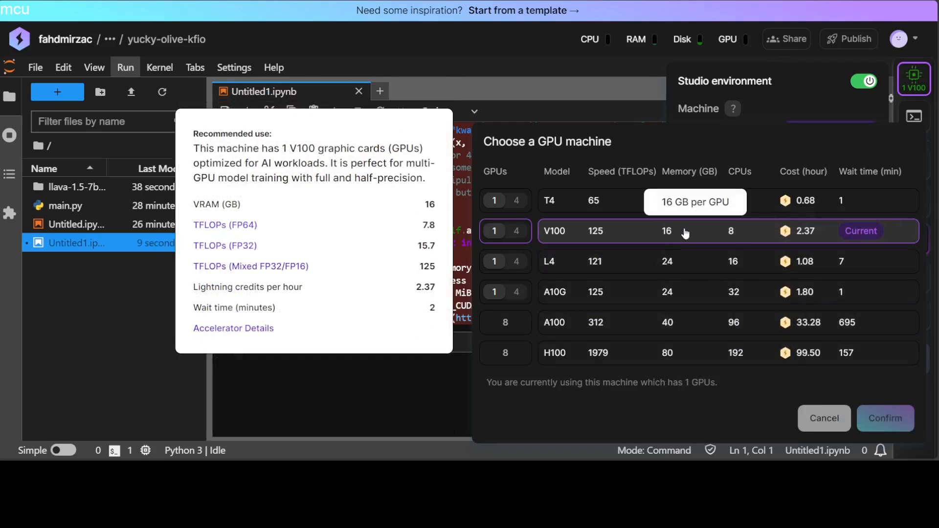
mouse_move(563, 261)
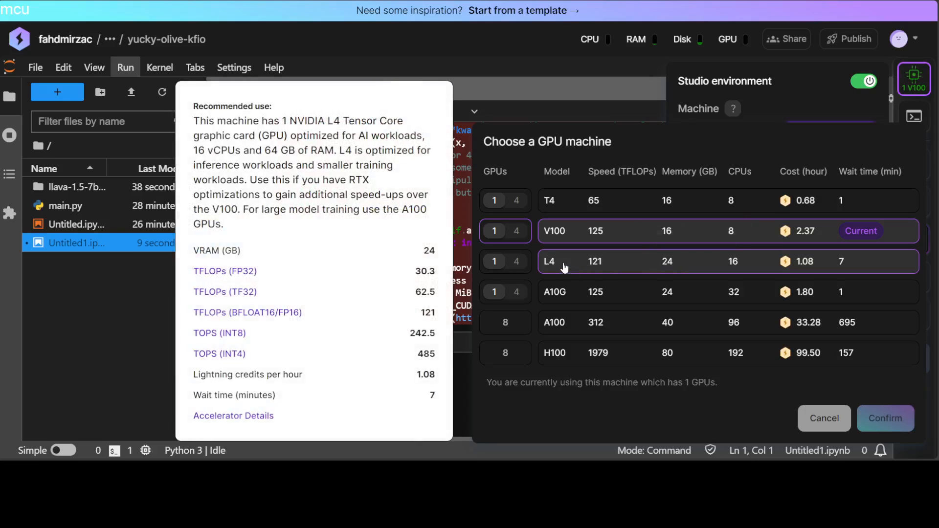
click(547, 262)
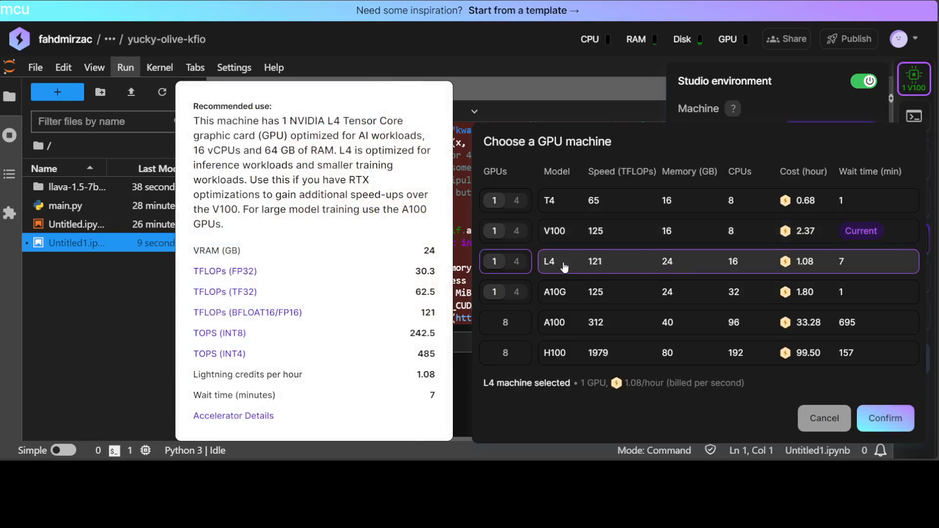
click(885, 418)
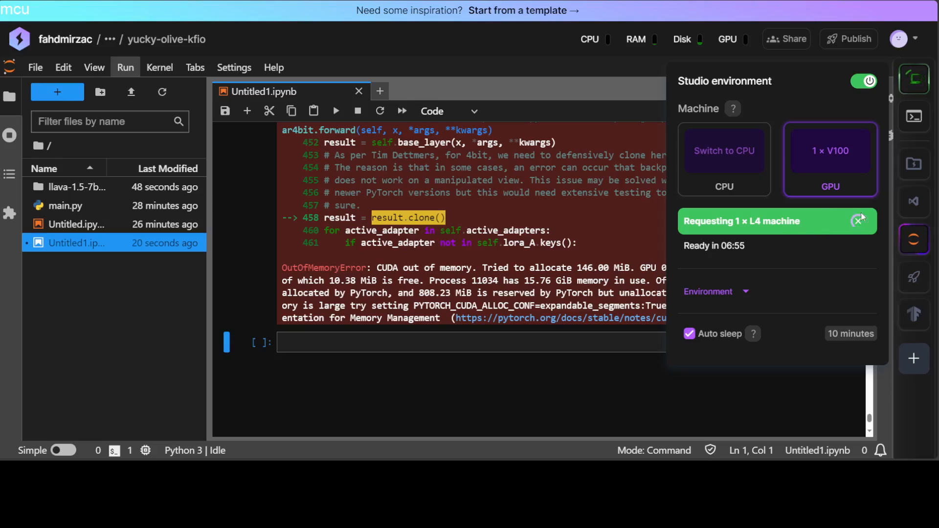
mouse_move(864, 252)
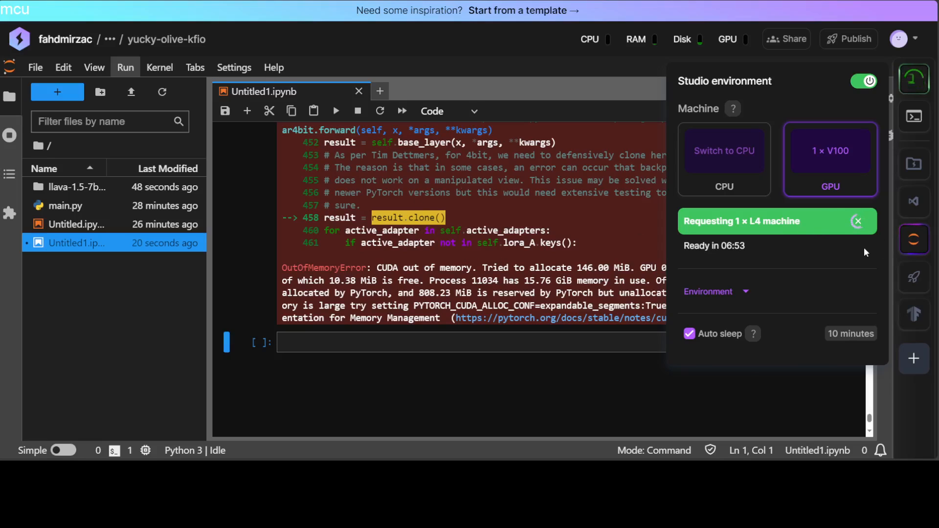
mouse_move(22, 371)
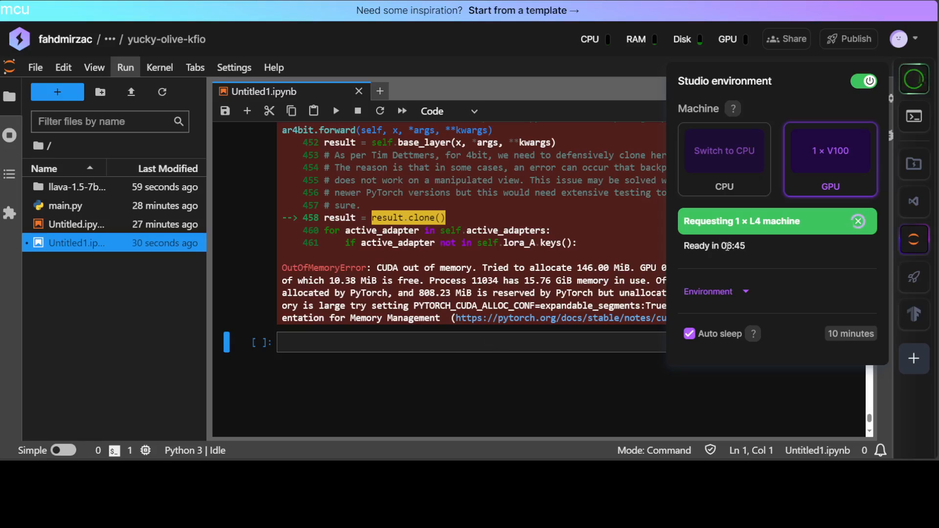
mouse_move(746, 256)
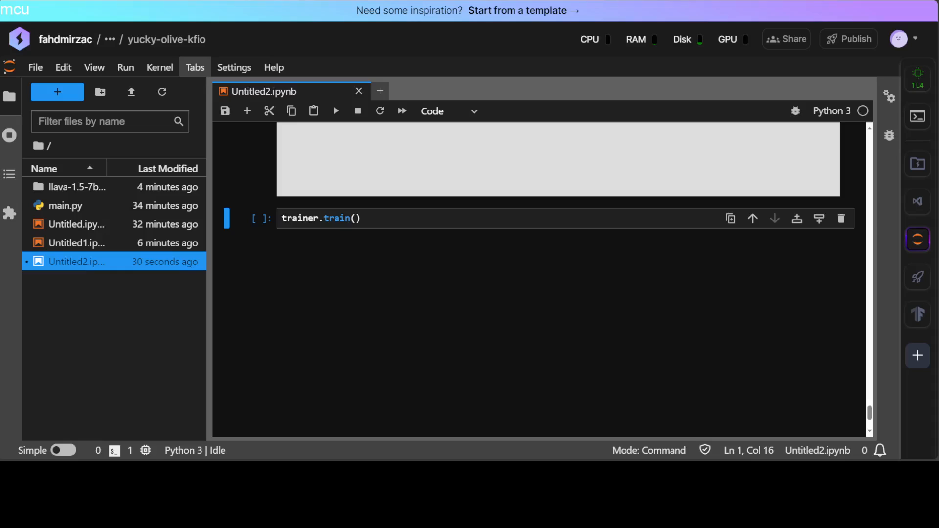
Rerun trainer.train() on the L4, which again ends in a CUDA out-of-memory error.
click(321, 219)
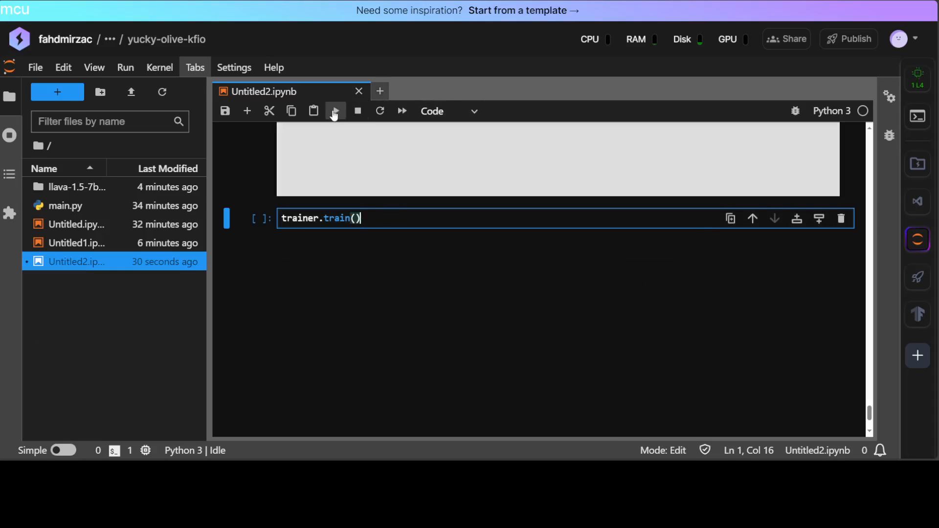
click(336, 110)
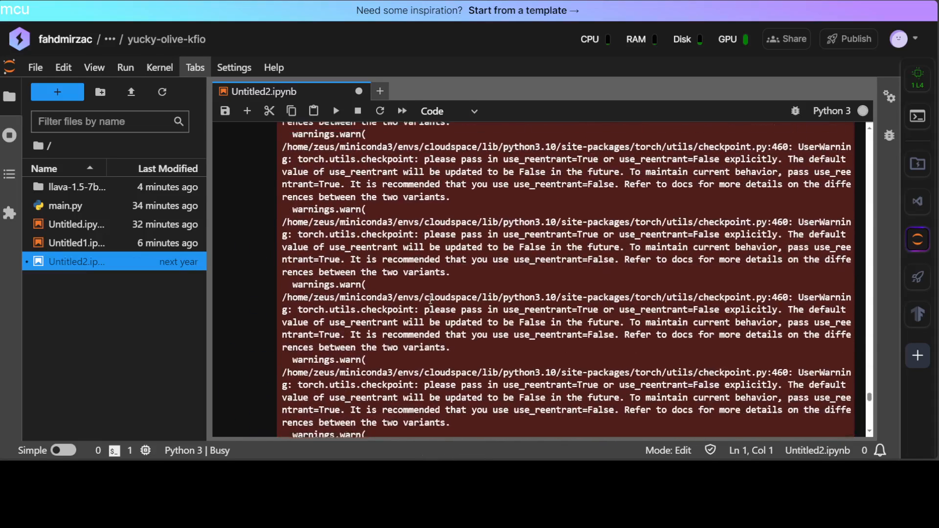
scroll(down, 3)
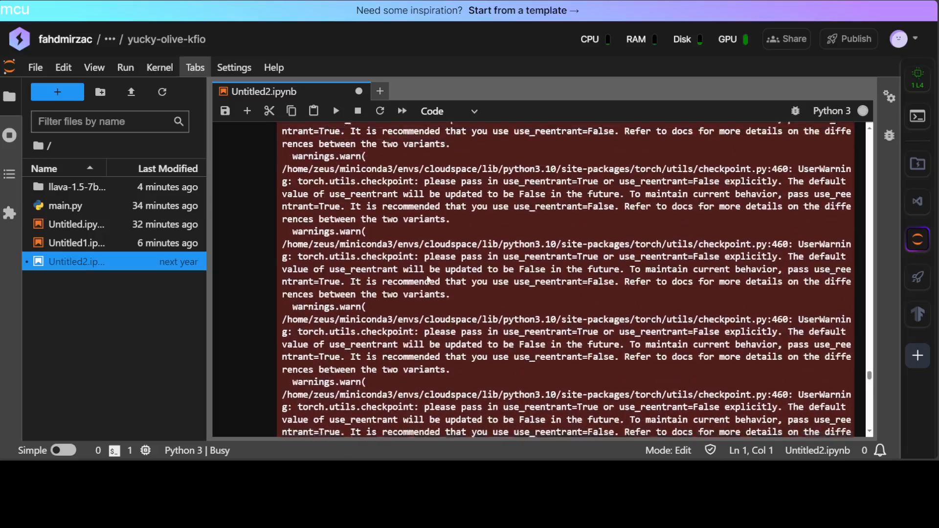
scroll(down, 3)
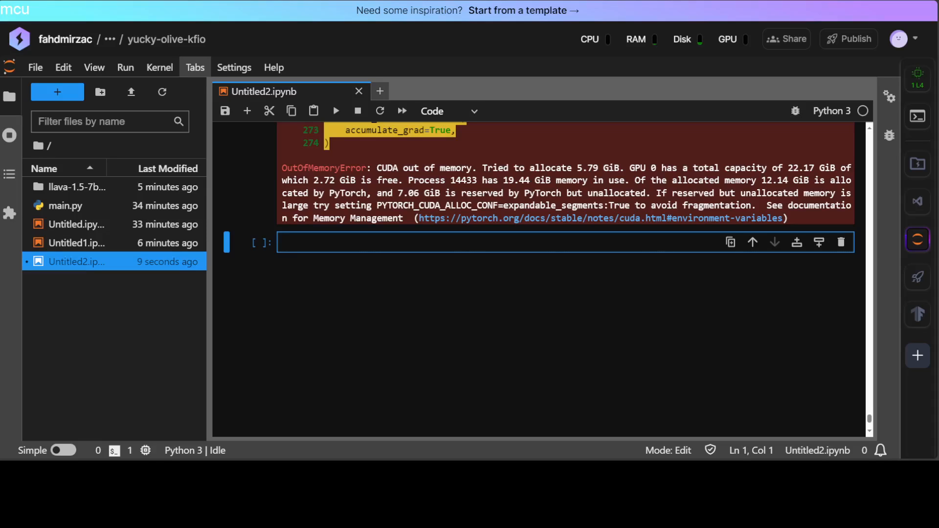
click(916, 78)
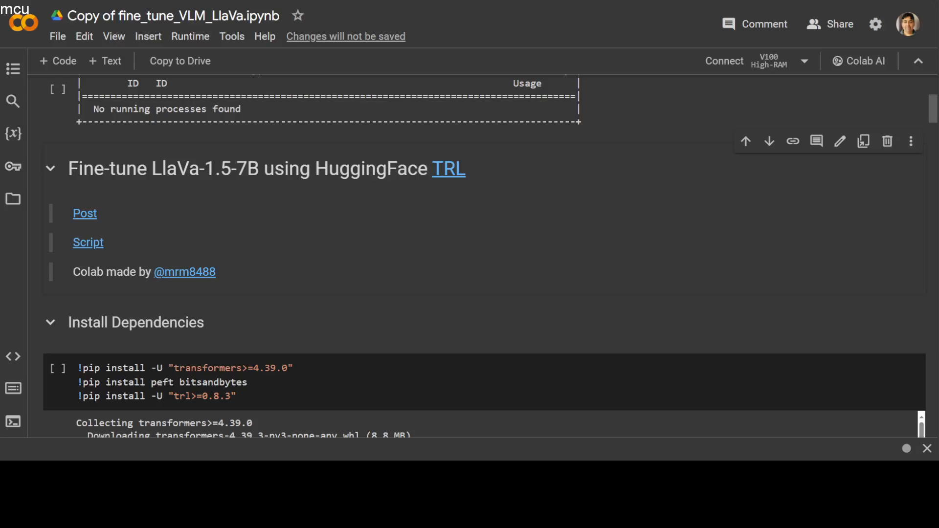
scroll(down, 3)
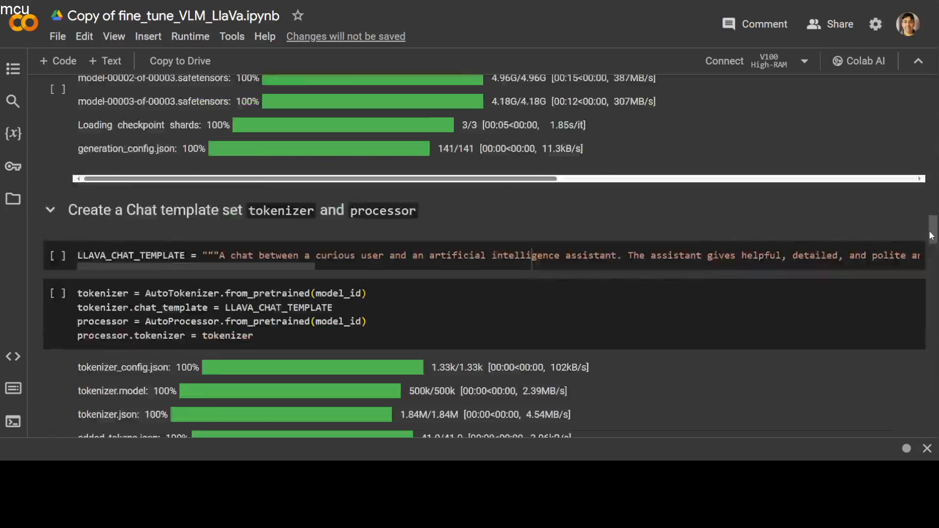
scroll(down, 3)
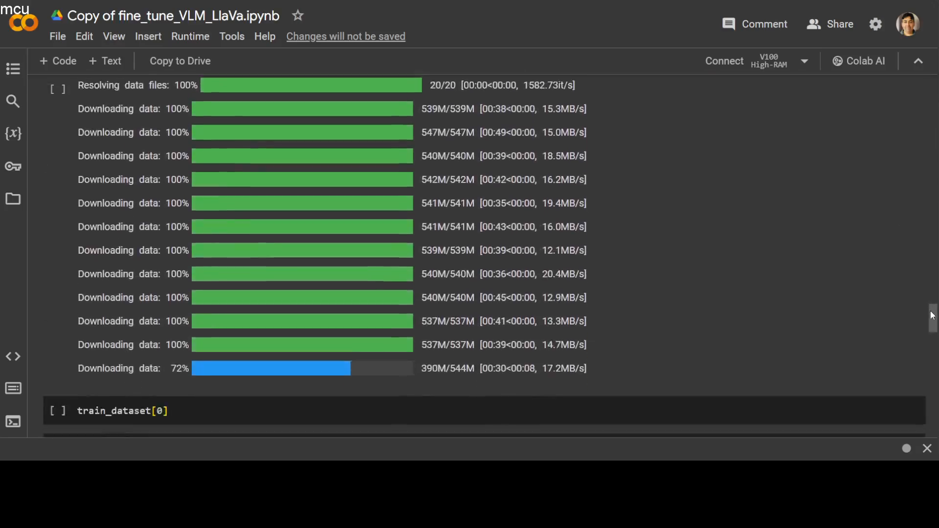
scroll(down, 3)
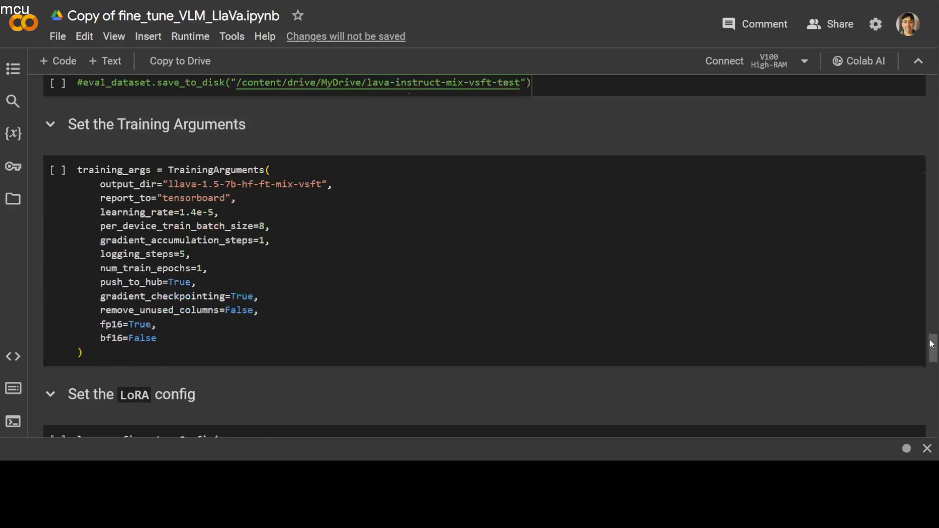
scroll(down, 3)
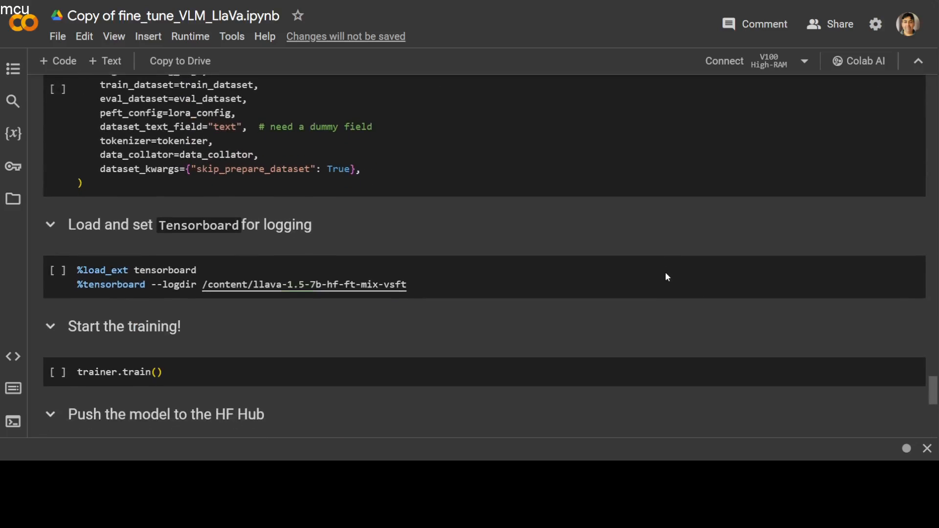
scroll(down, 3)
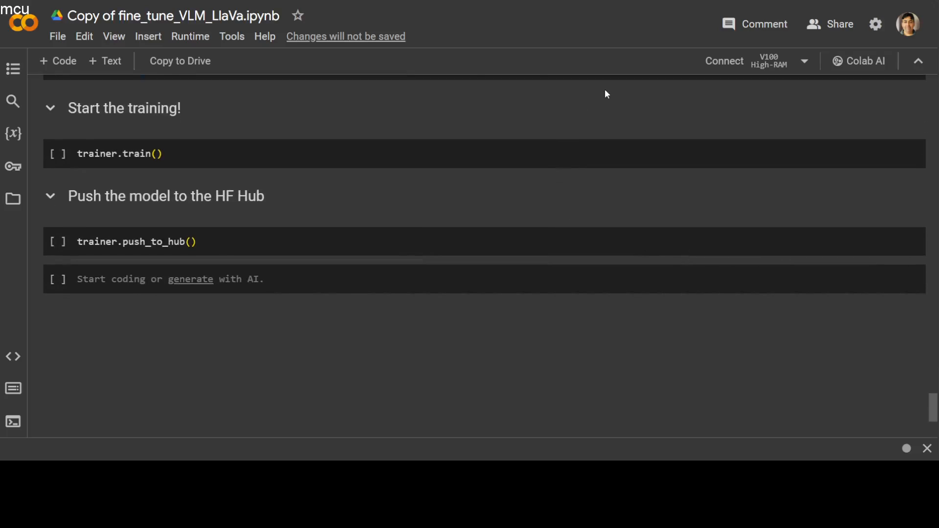